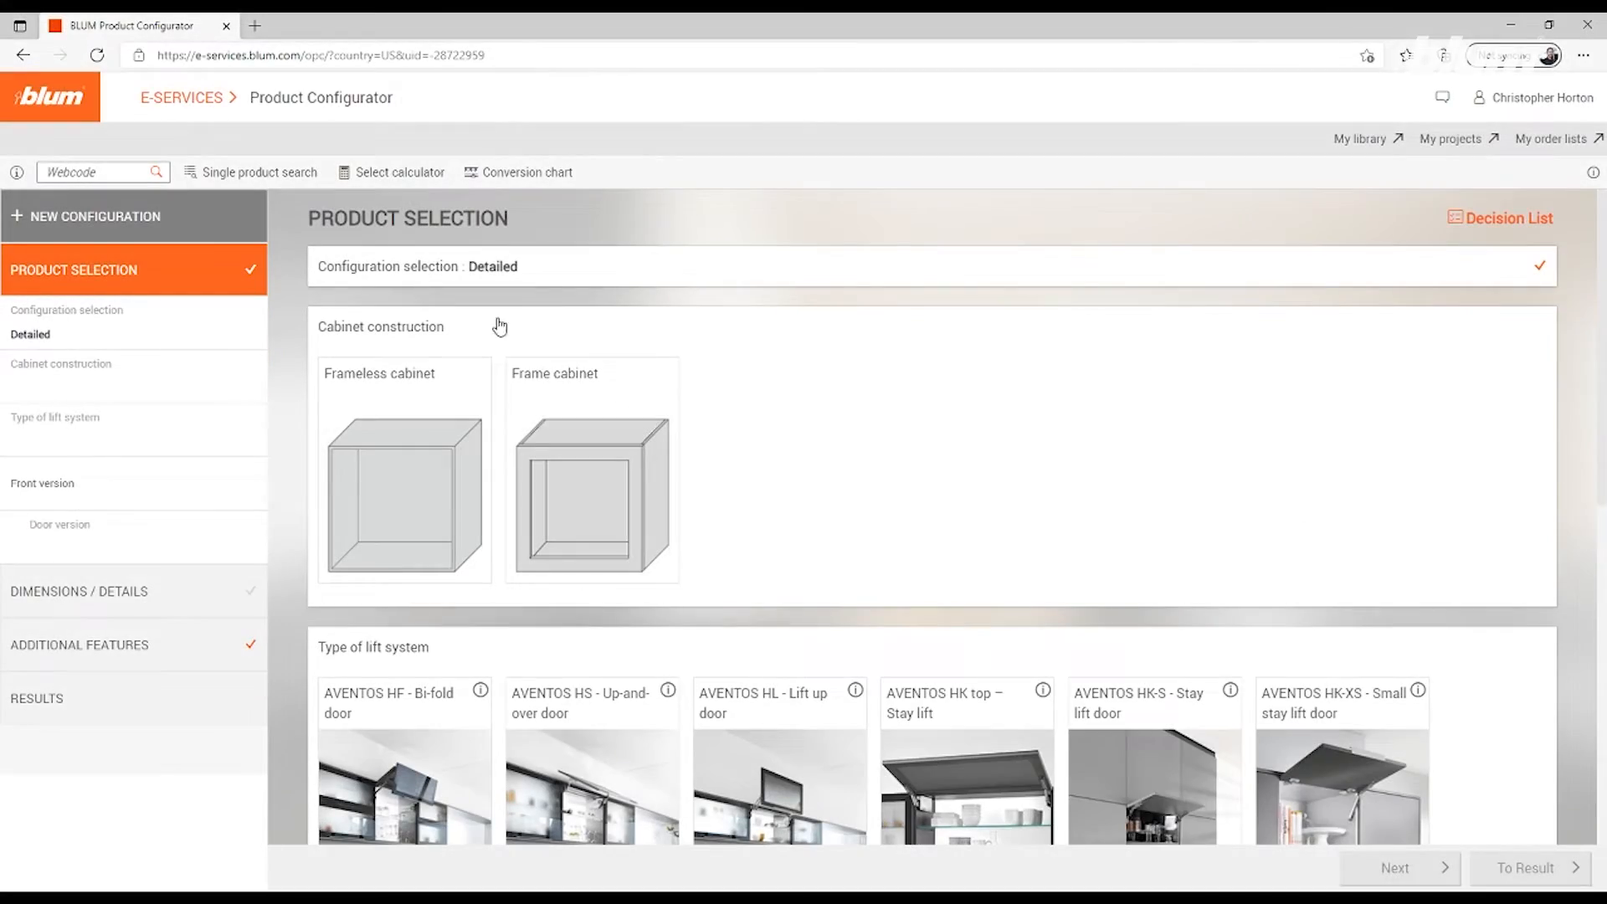
Select frameless cabinet, AVENTOS HK top stay lift and slab door front, then proceed to dimensions
{"action": "left_click", "coordinate": [403, 472]}
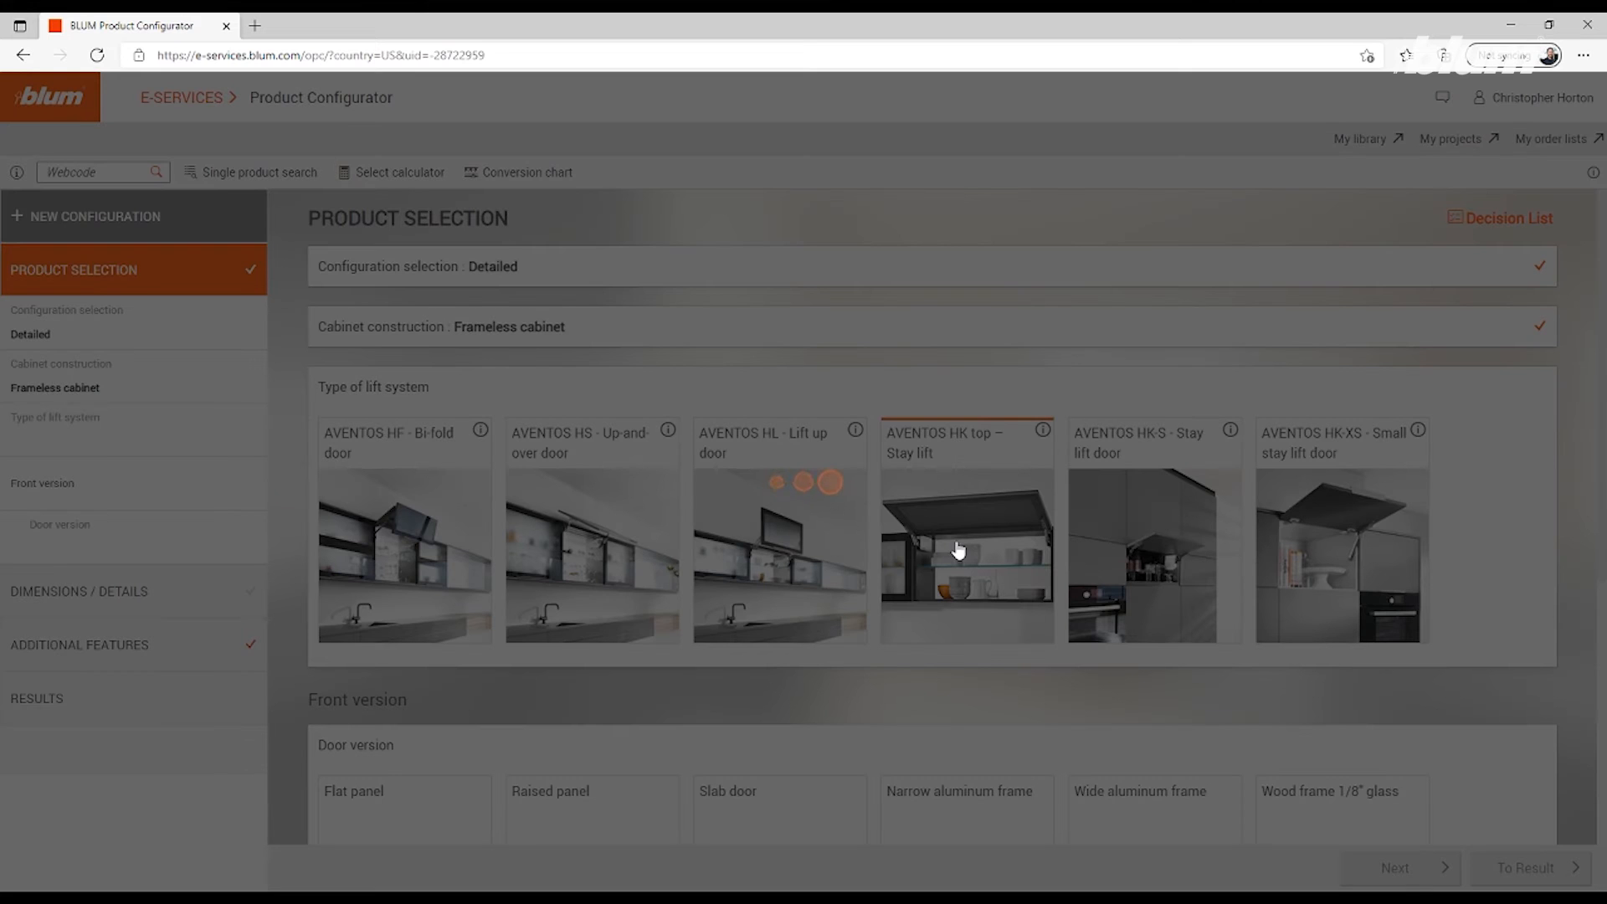
{"action": "left_click", "coordinate": [963, 528]}
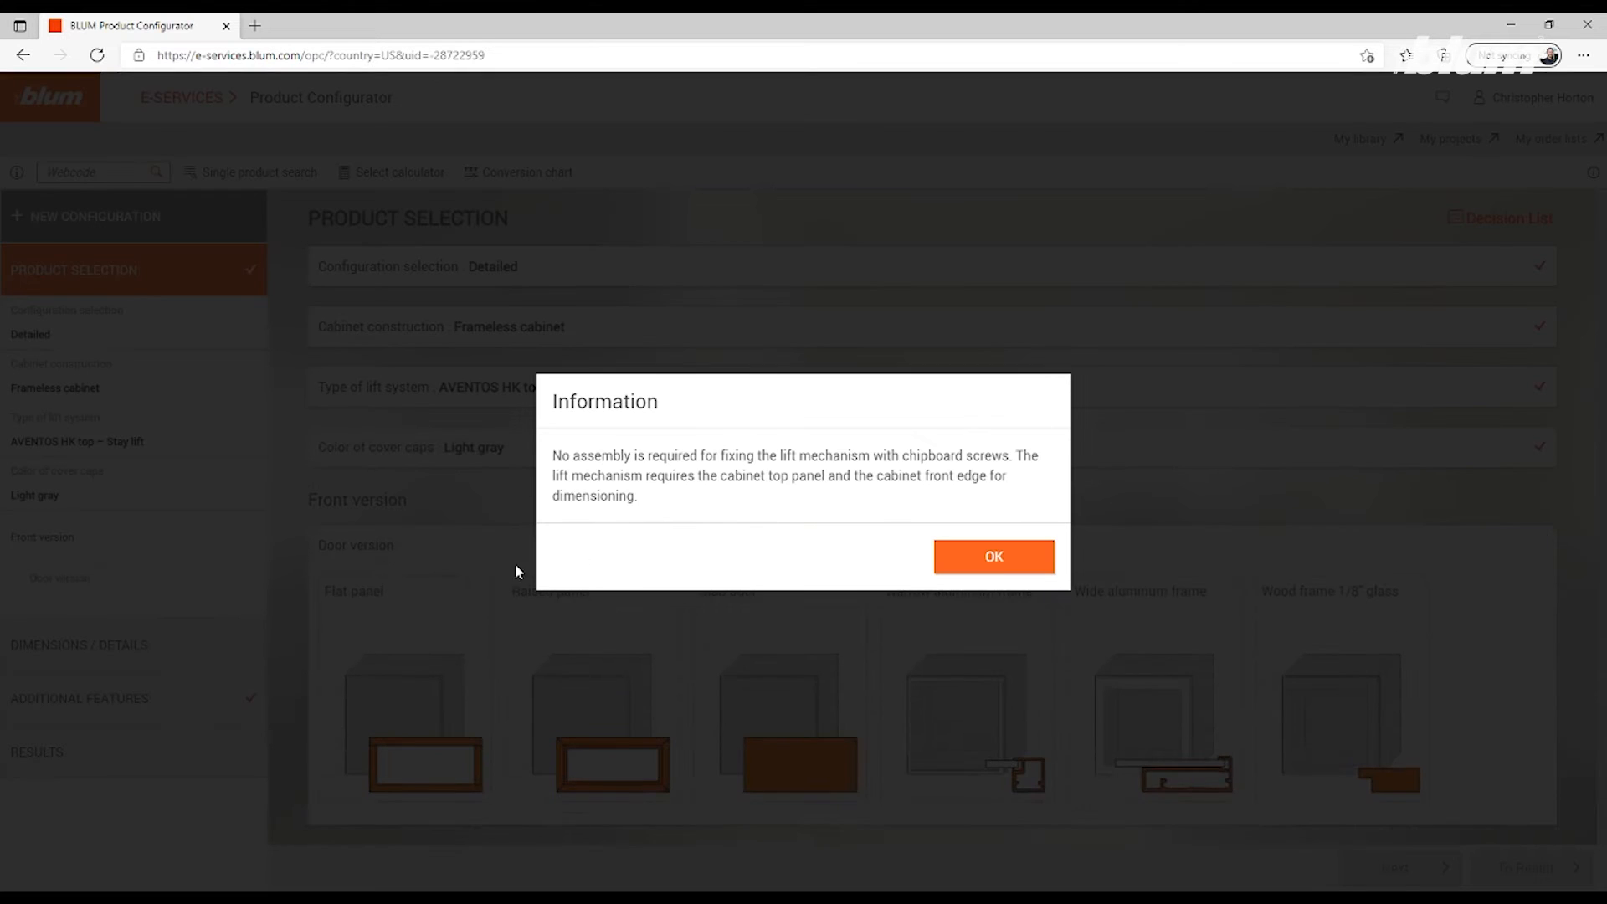
{"action": "left_click", "coordinate": [992, 556]}
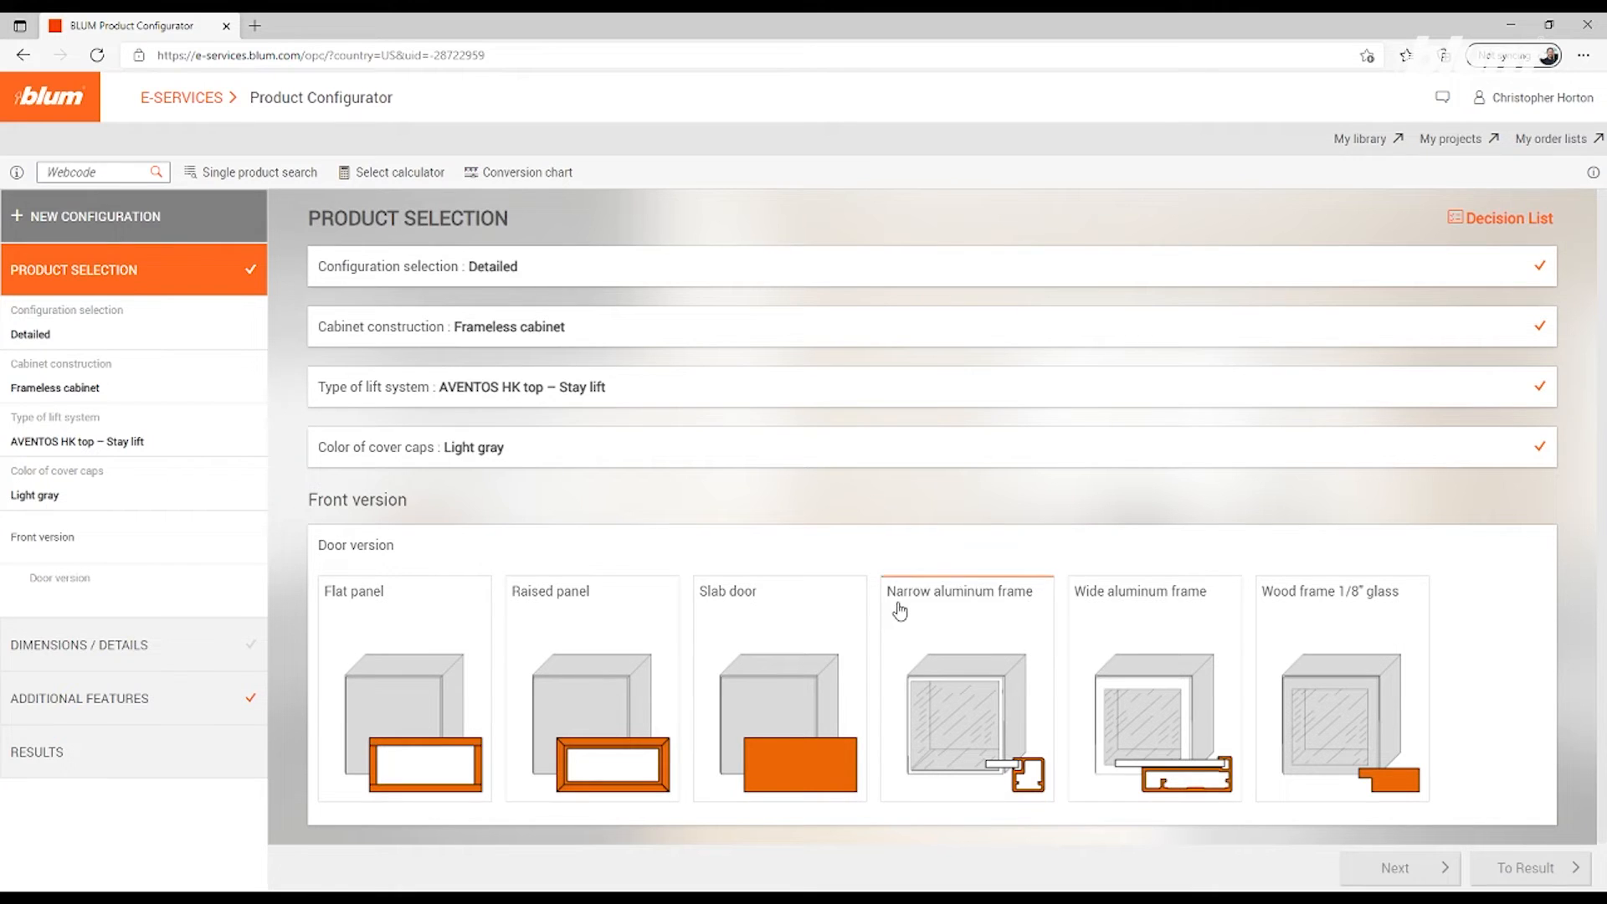
{"action": "left_click", "coordinate": [780, 688]}
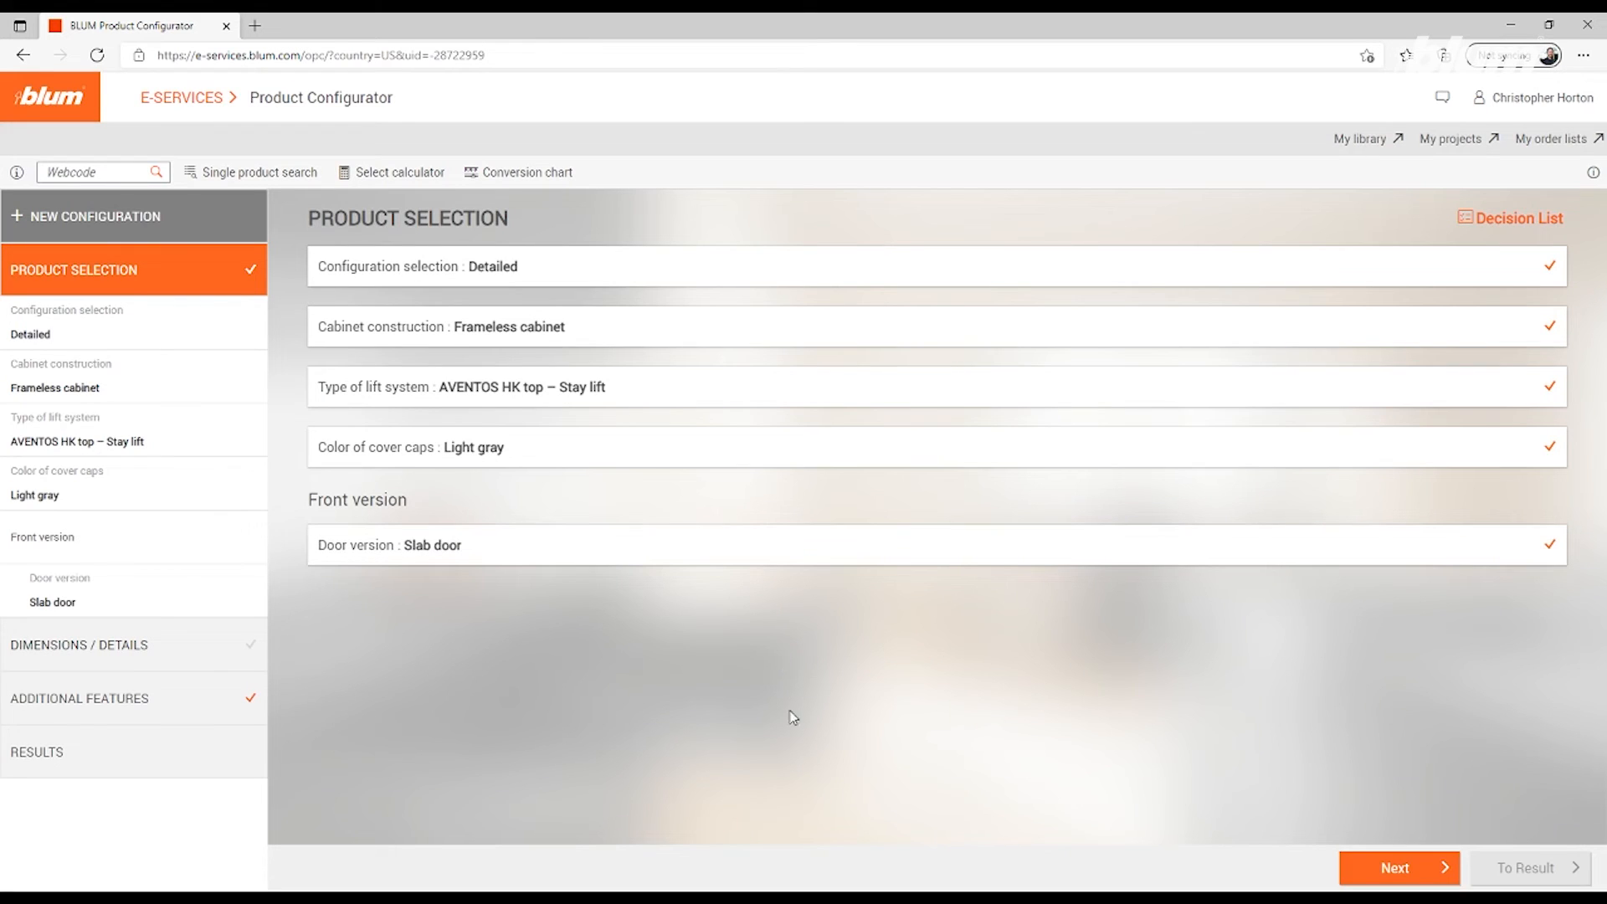
{"action": "left_click", "coordinate": [1396, 868]}
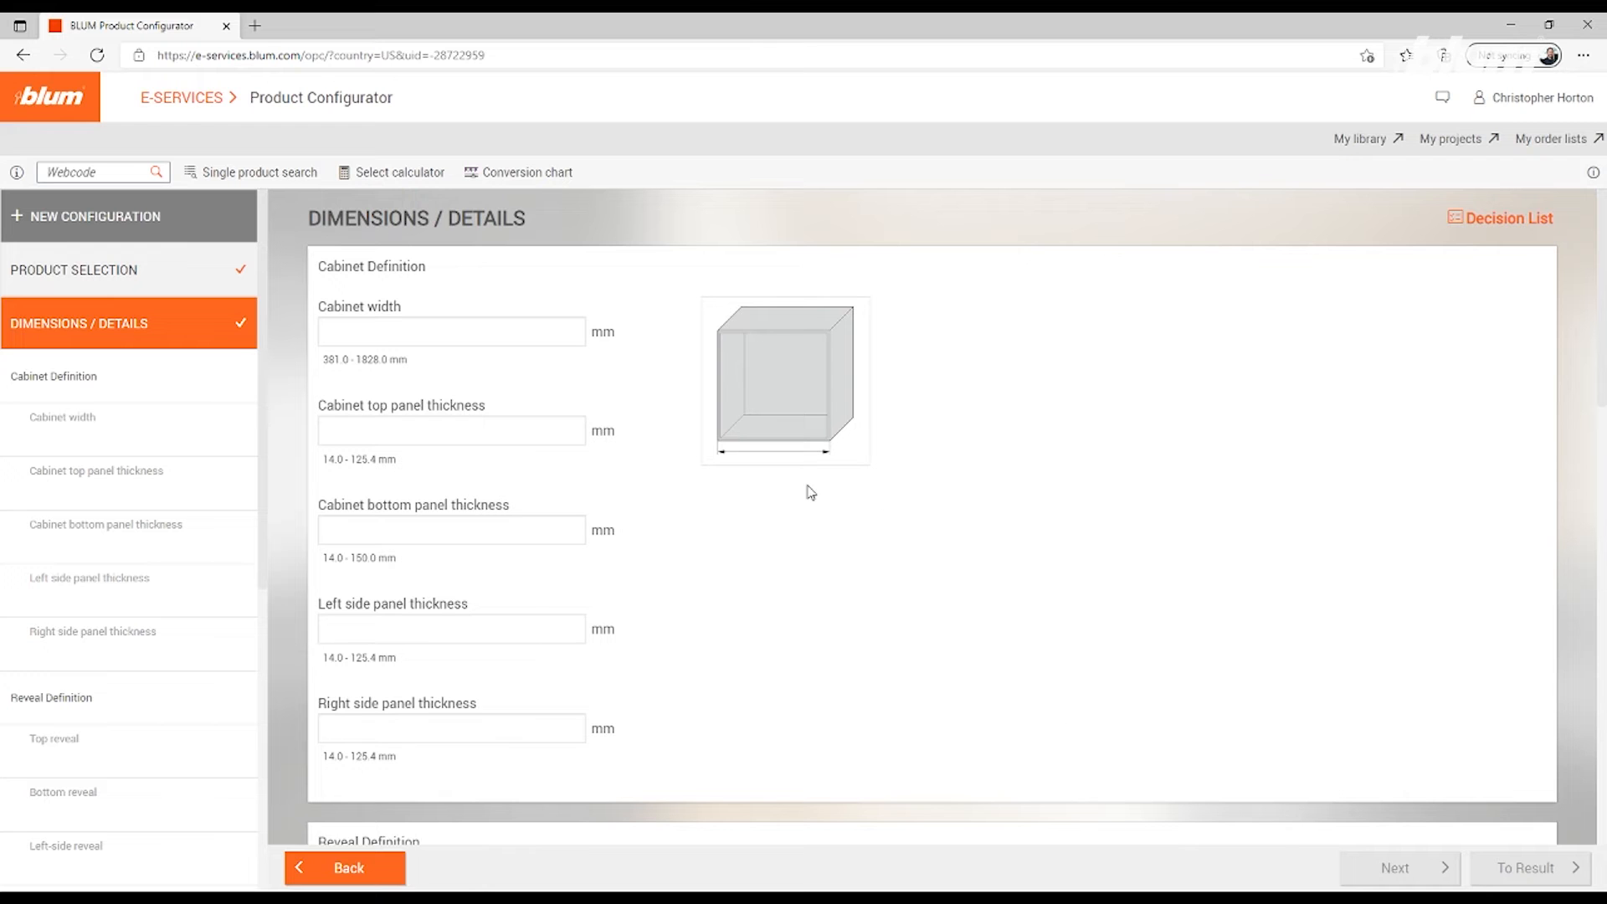
Enter 610 mm cabinet width, 19 mm panels, 606×606×19 mm door and calculate its weight
{"action": "left_click", "coordinate": [451, 329]}
{"action": "type", "text": "610"}
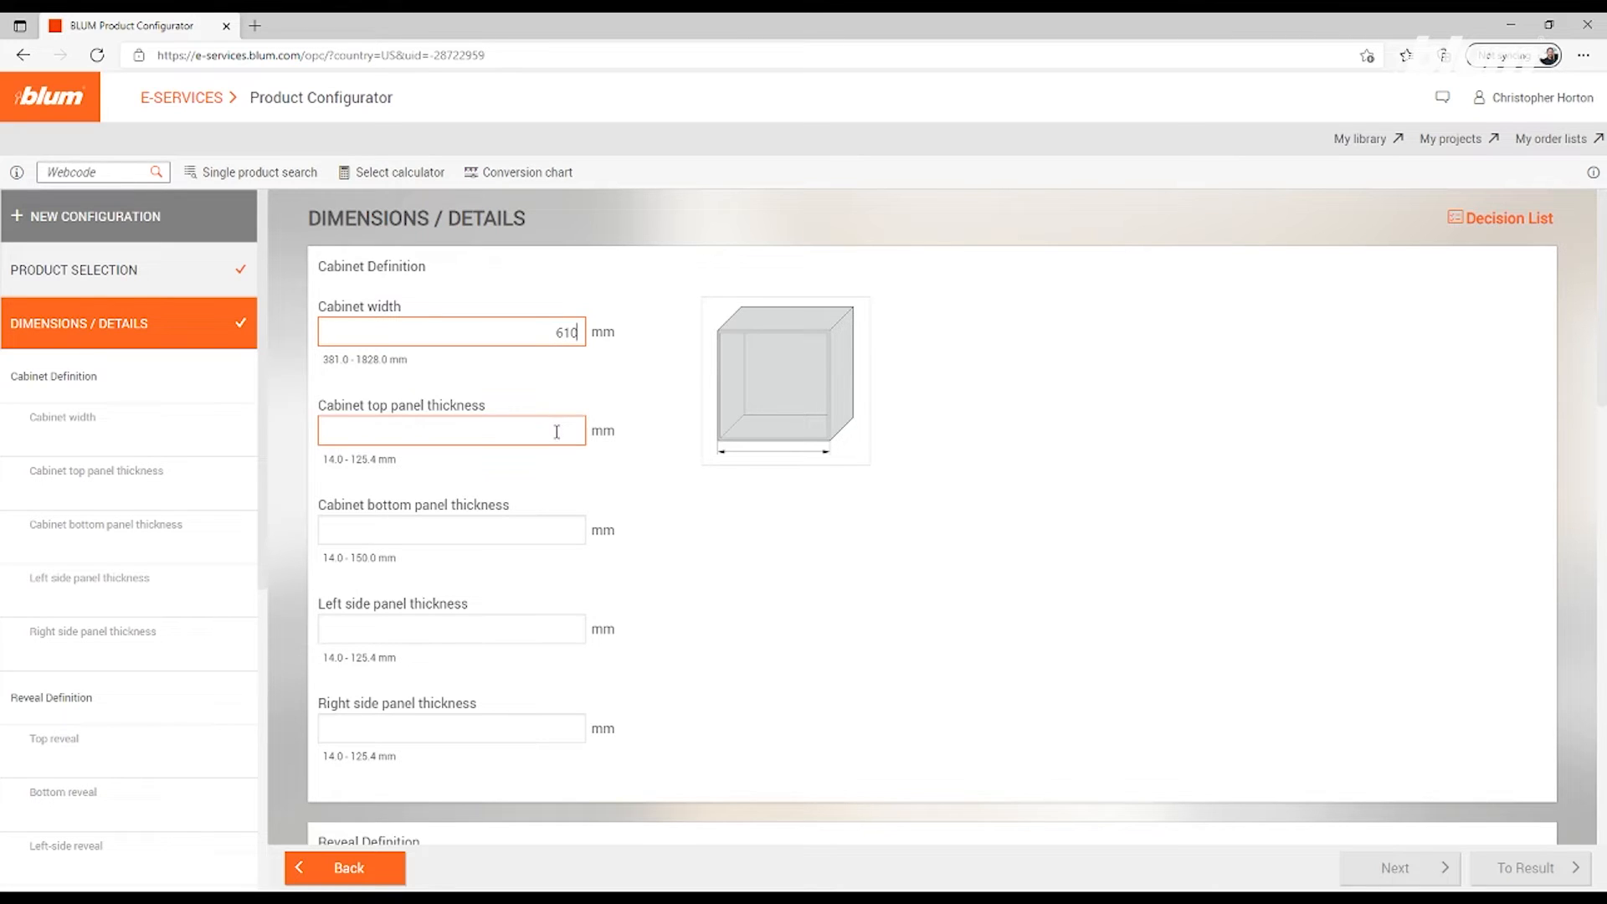
{"action": "type", "text": "19"}
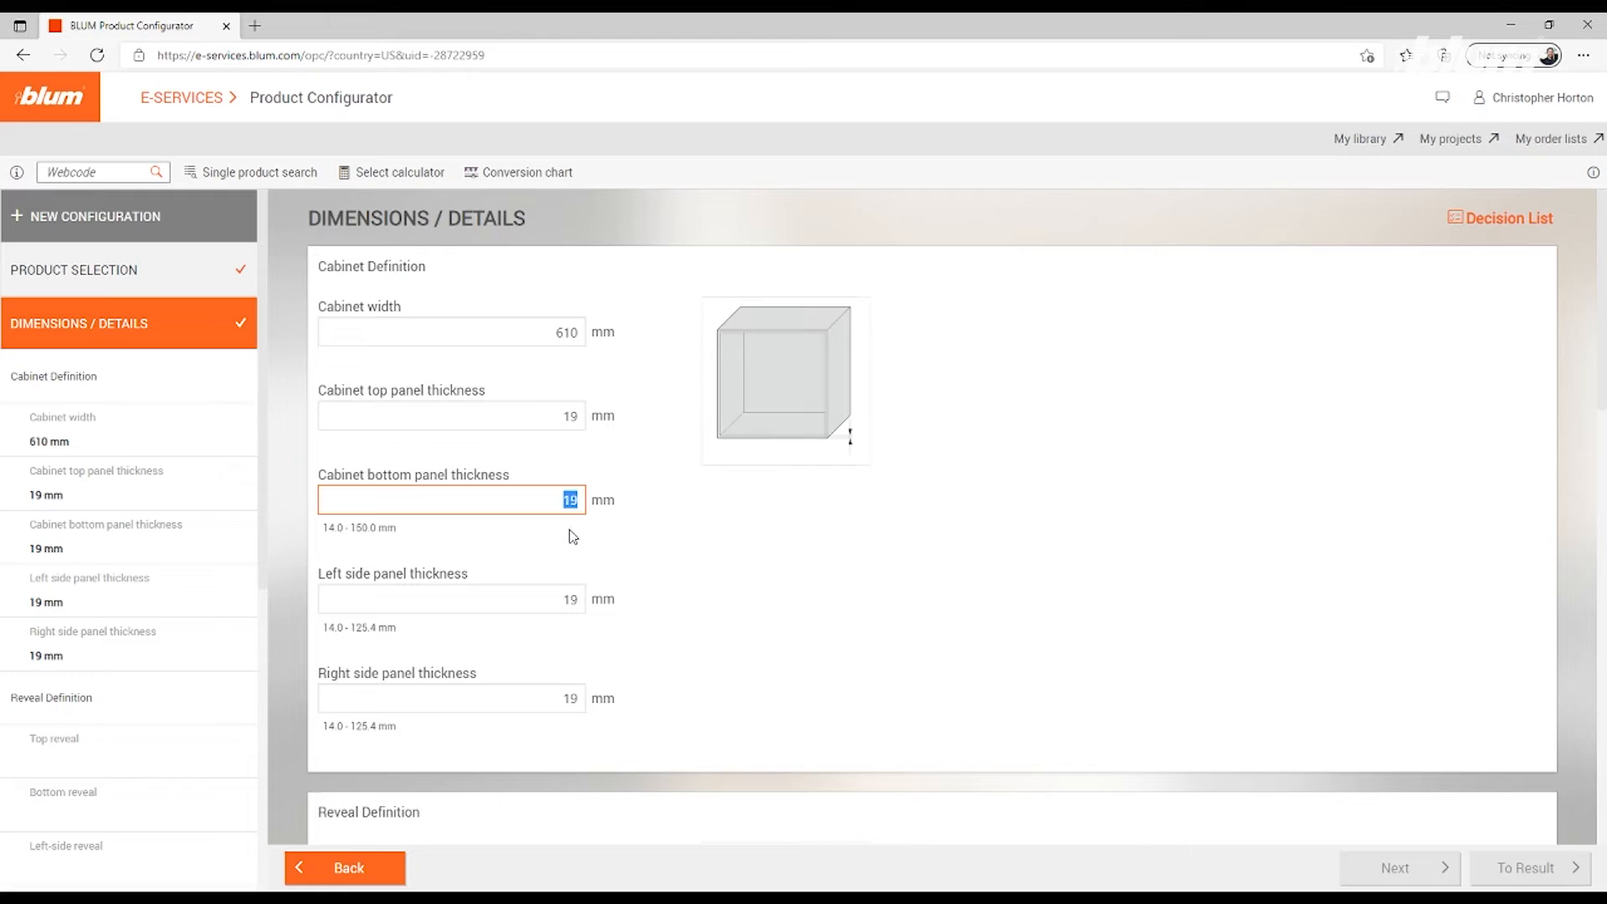
{"action": "mouse_move", "coordinate": [596, 694]}
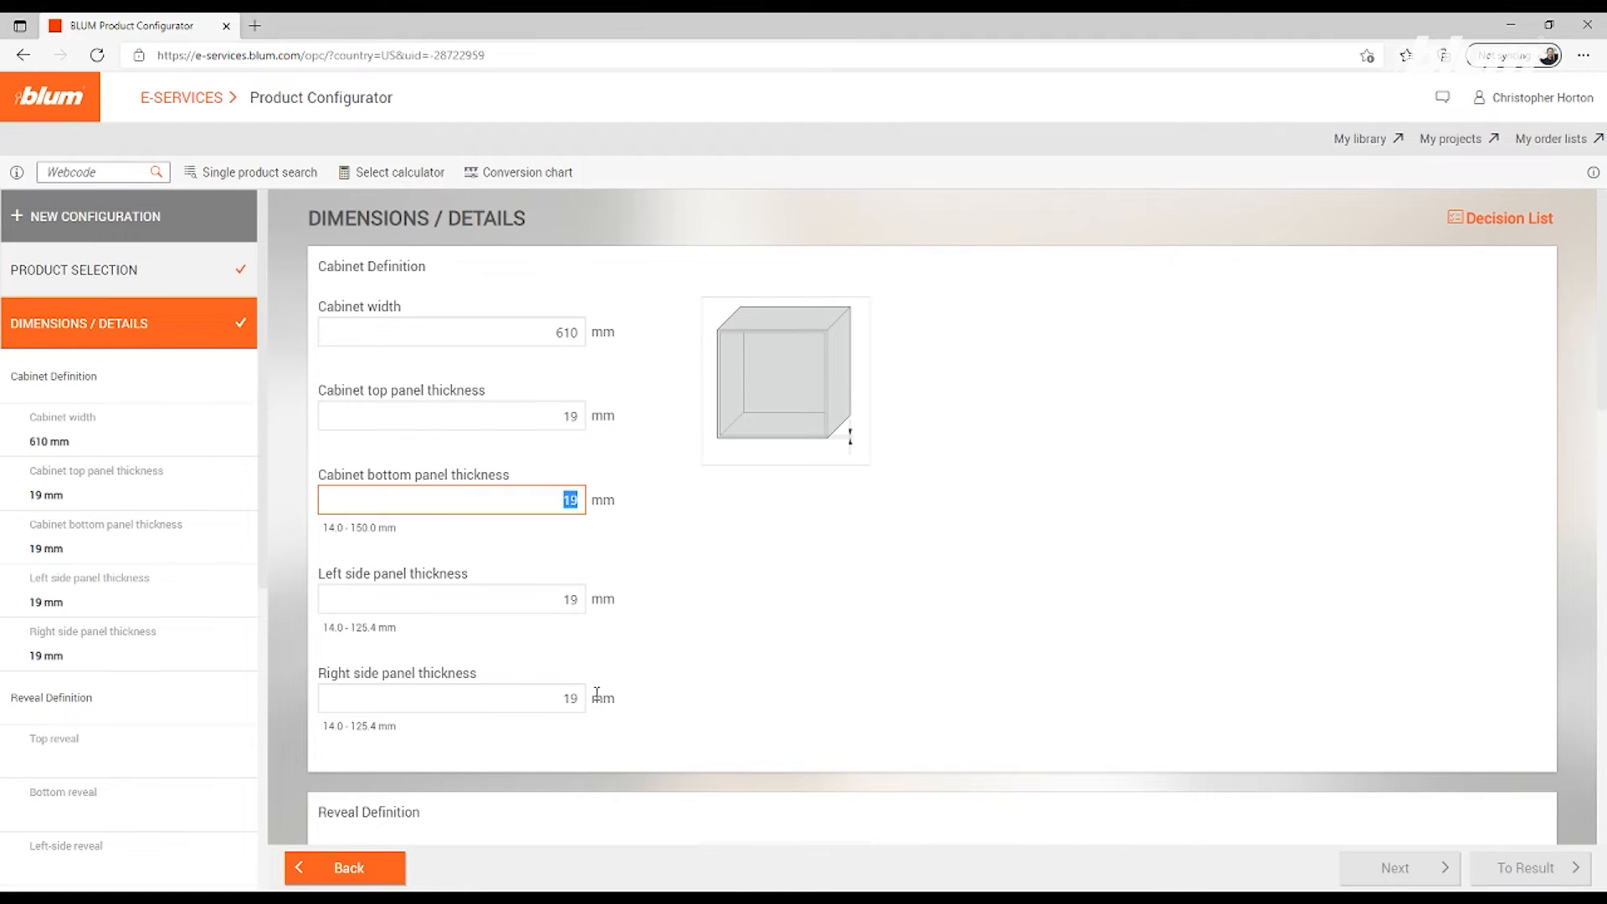
{"action": "scroll", "scroll_direction": "down", "scroll_amount": 3}
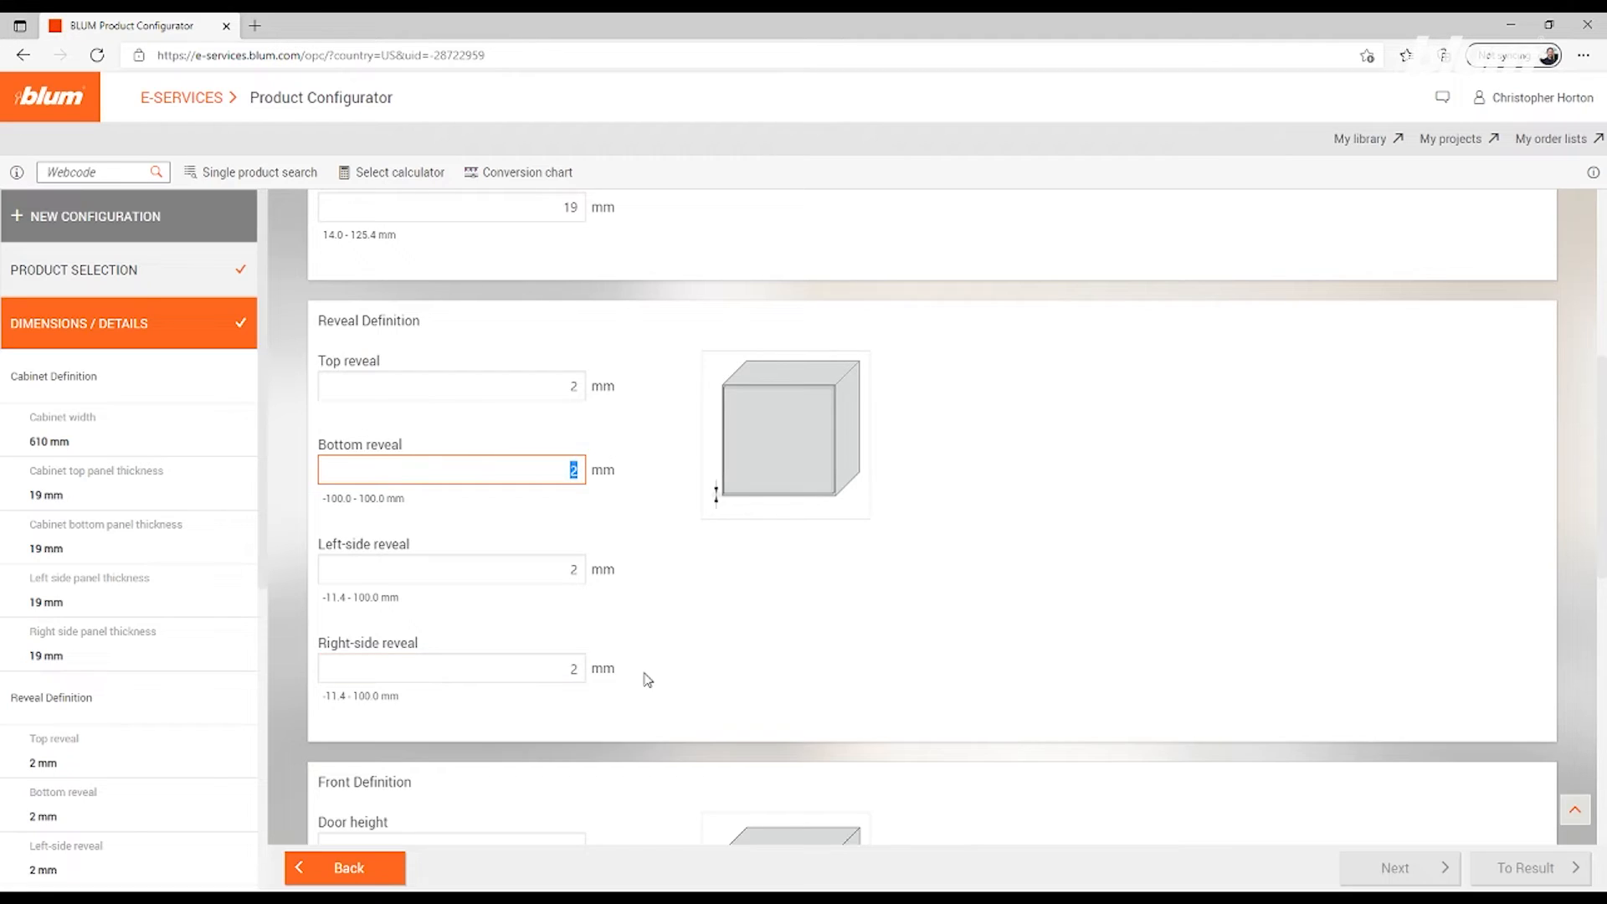
{"action": "scroll", "scroll_direction": "down", "scroll_amount": 3}
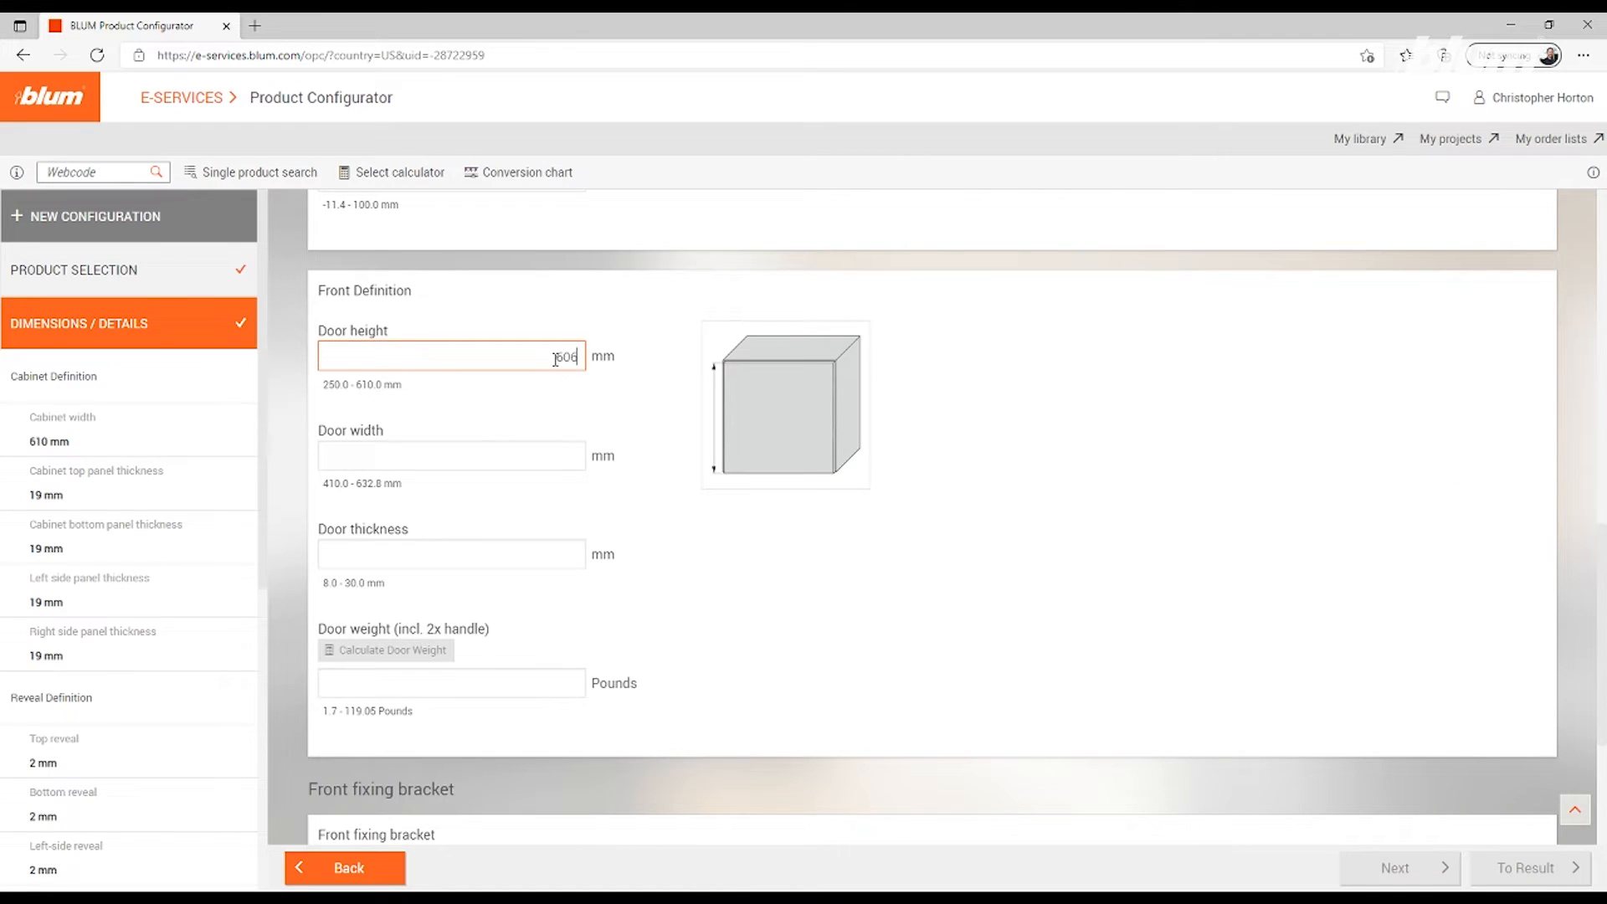
{"action": "type", "text": "606"}
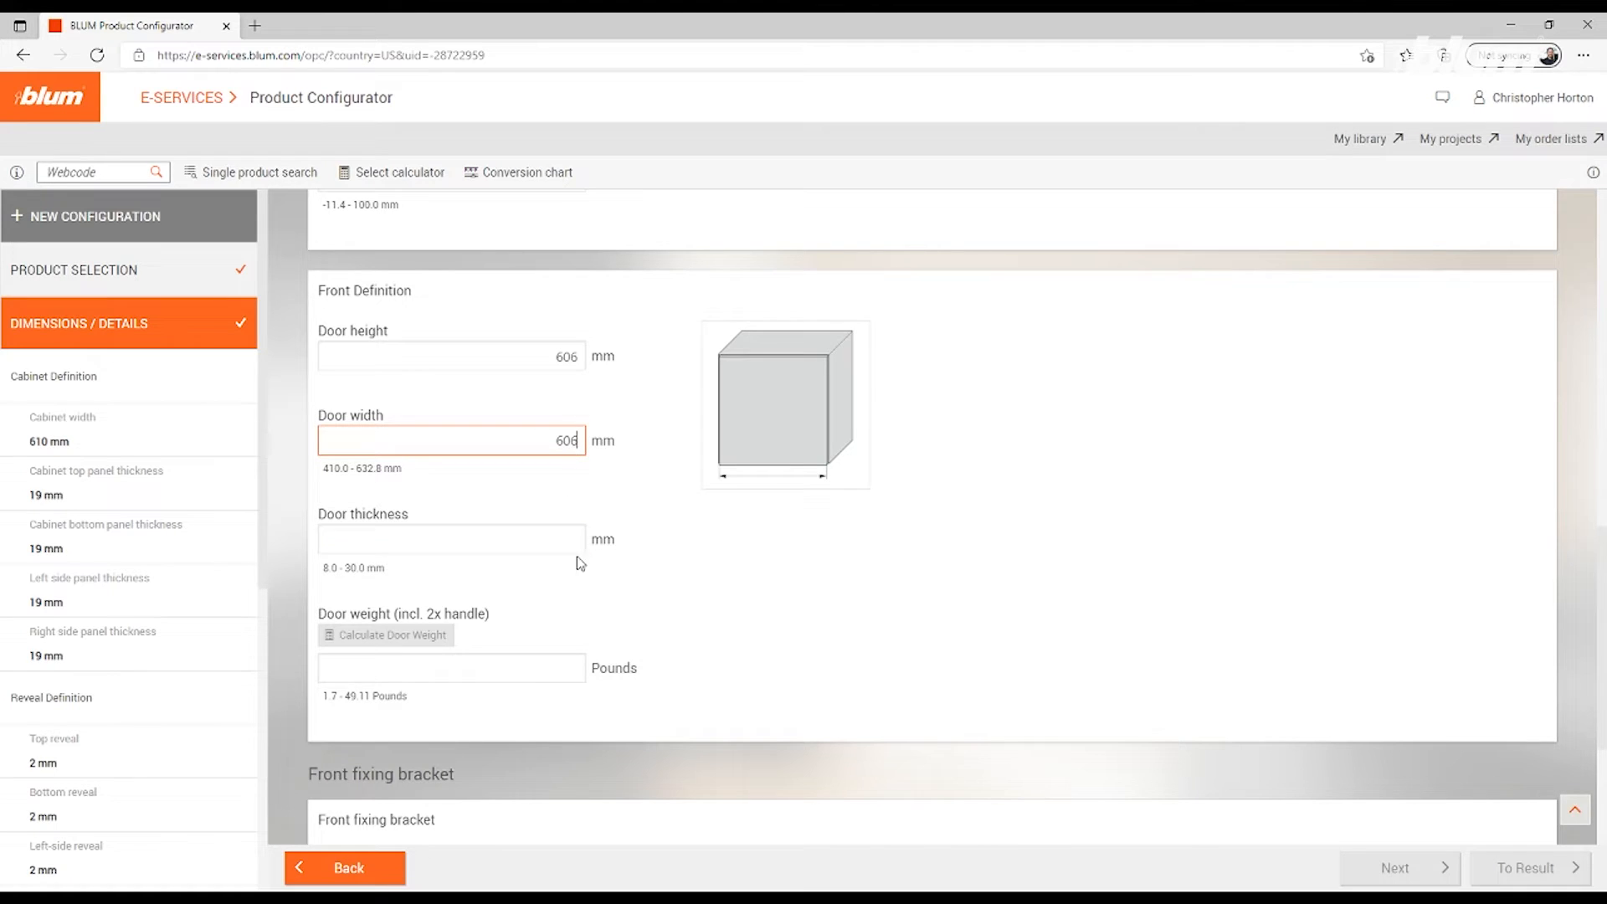
{"action": "type", "text": "19"}
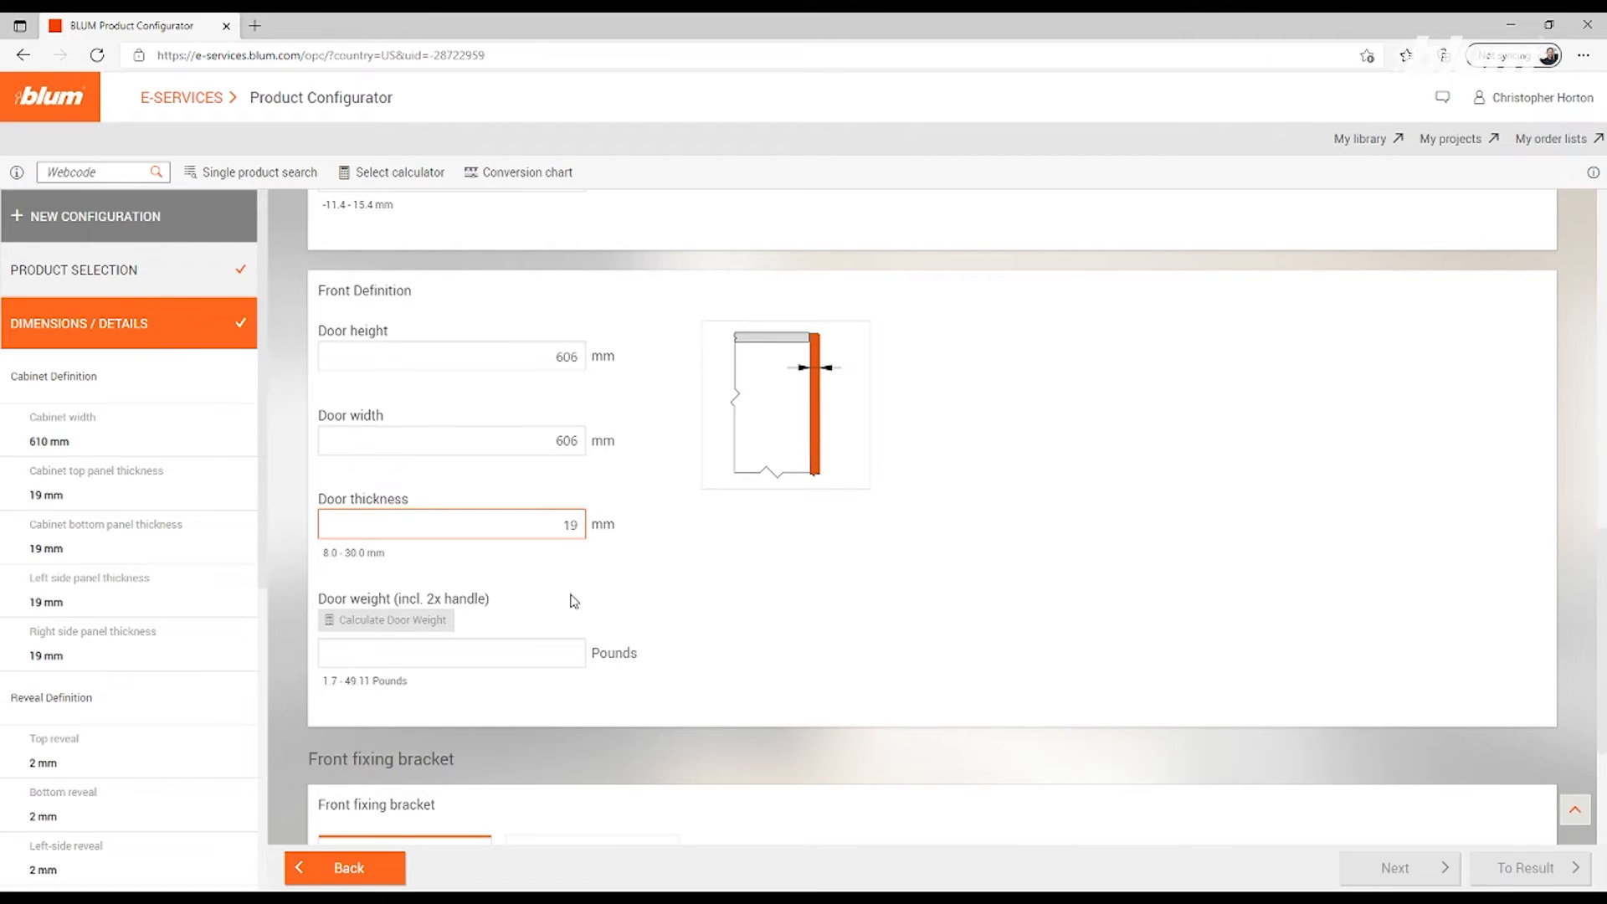
{"action": "left_click", "coordinate": [392, 619]}
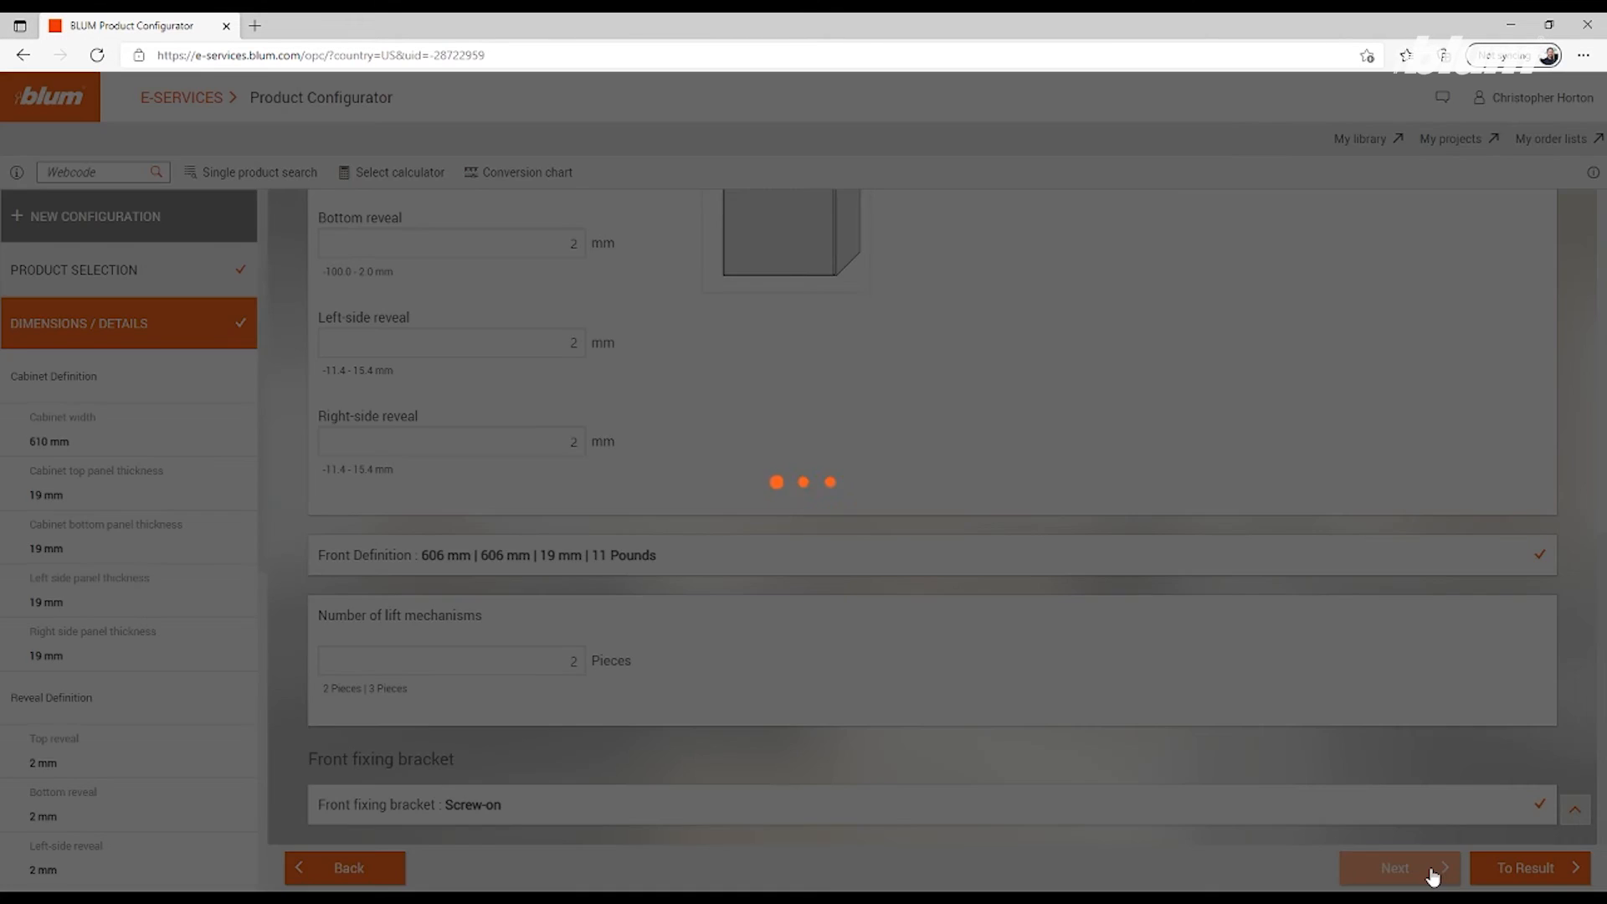
Go to the results page and acknowledge the opening-angle information notice
{"action": "left_click", "coordinate": [1397, 867]}
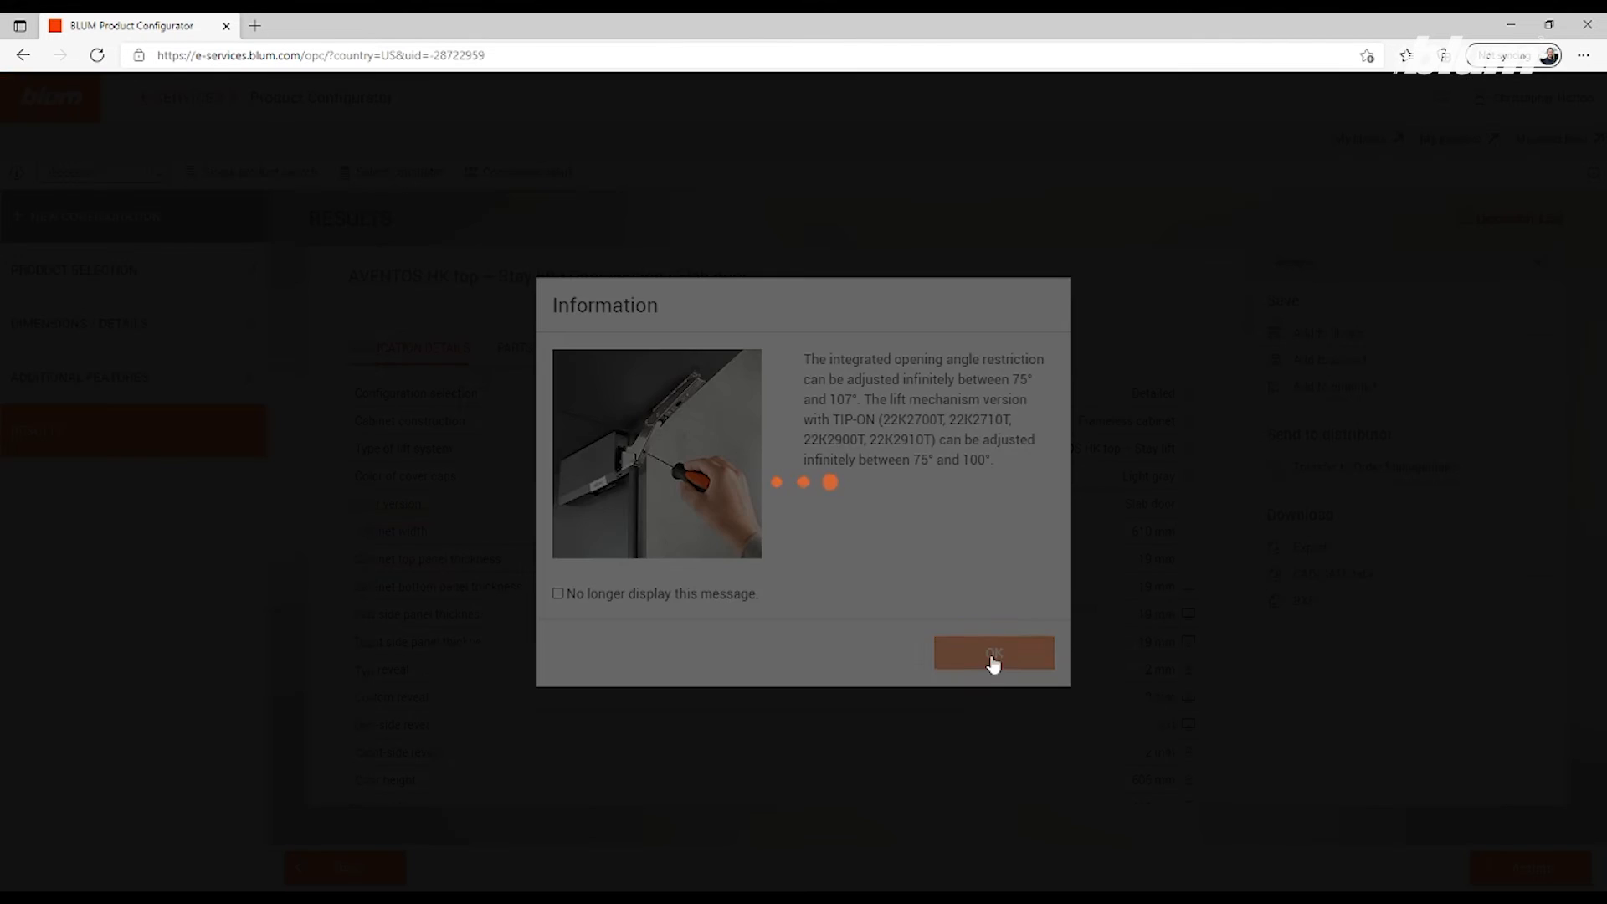
{"action": "left_click", "coordinate": [992, 653]}
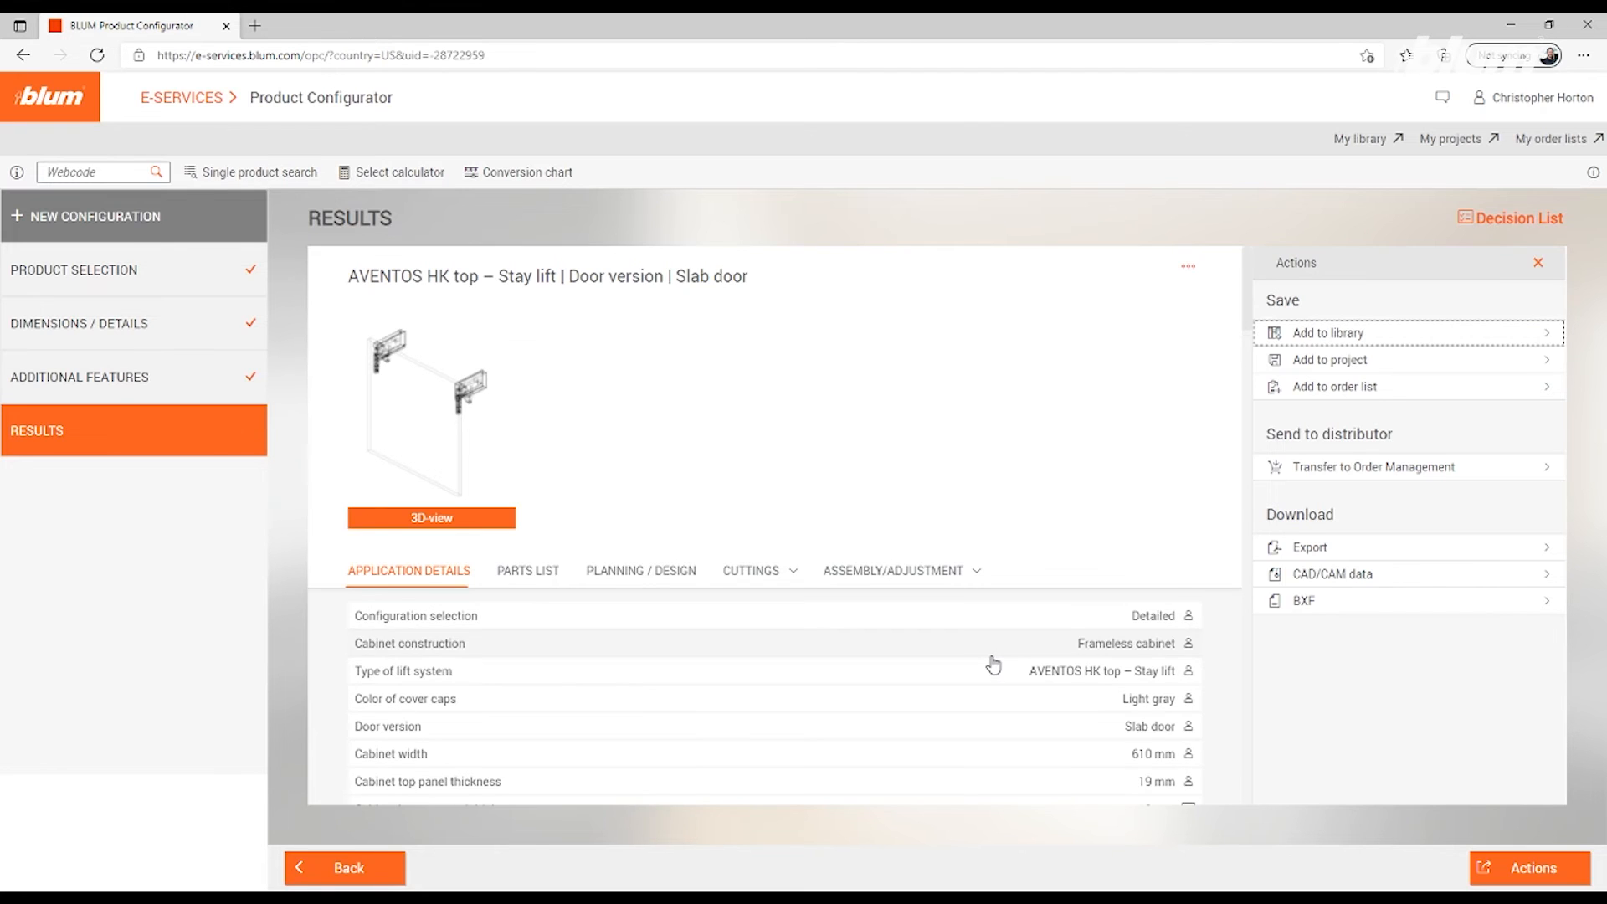
{"action": "mouse_move", "coordinate": [432, 420]}
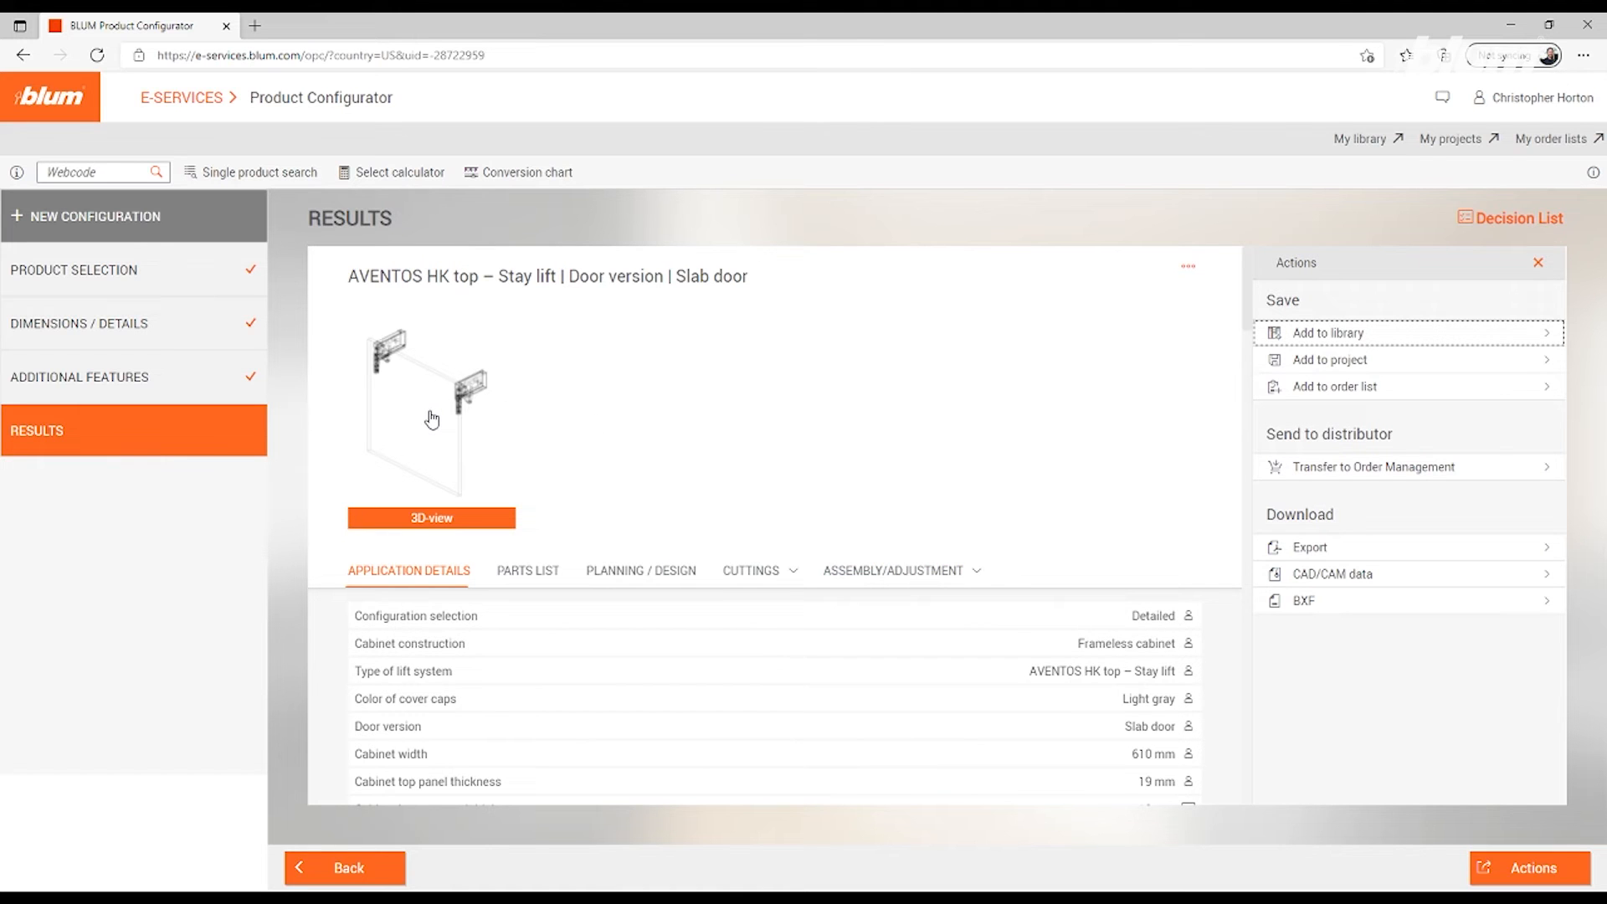
{"action": "mouse_move", "coordinate": [529, 584]}
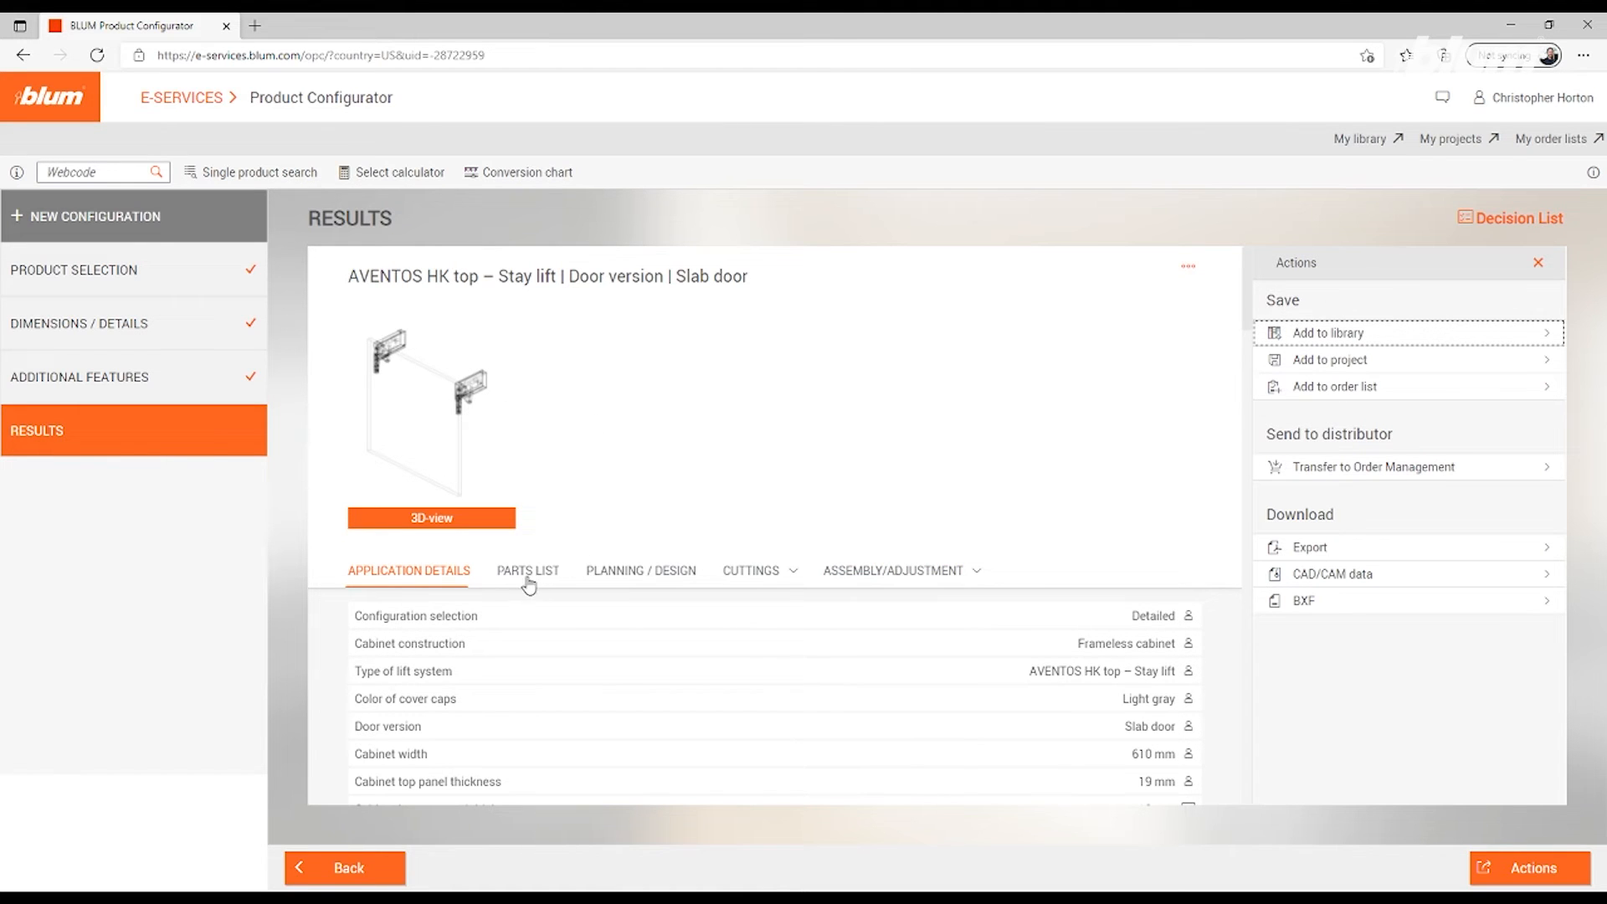
{"action": "left_click", "coordinate": [526, 570]}
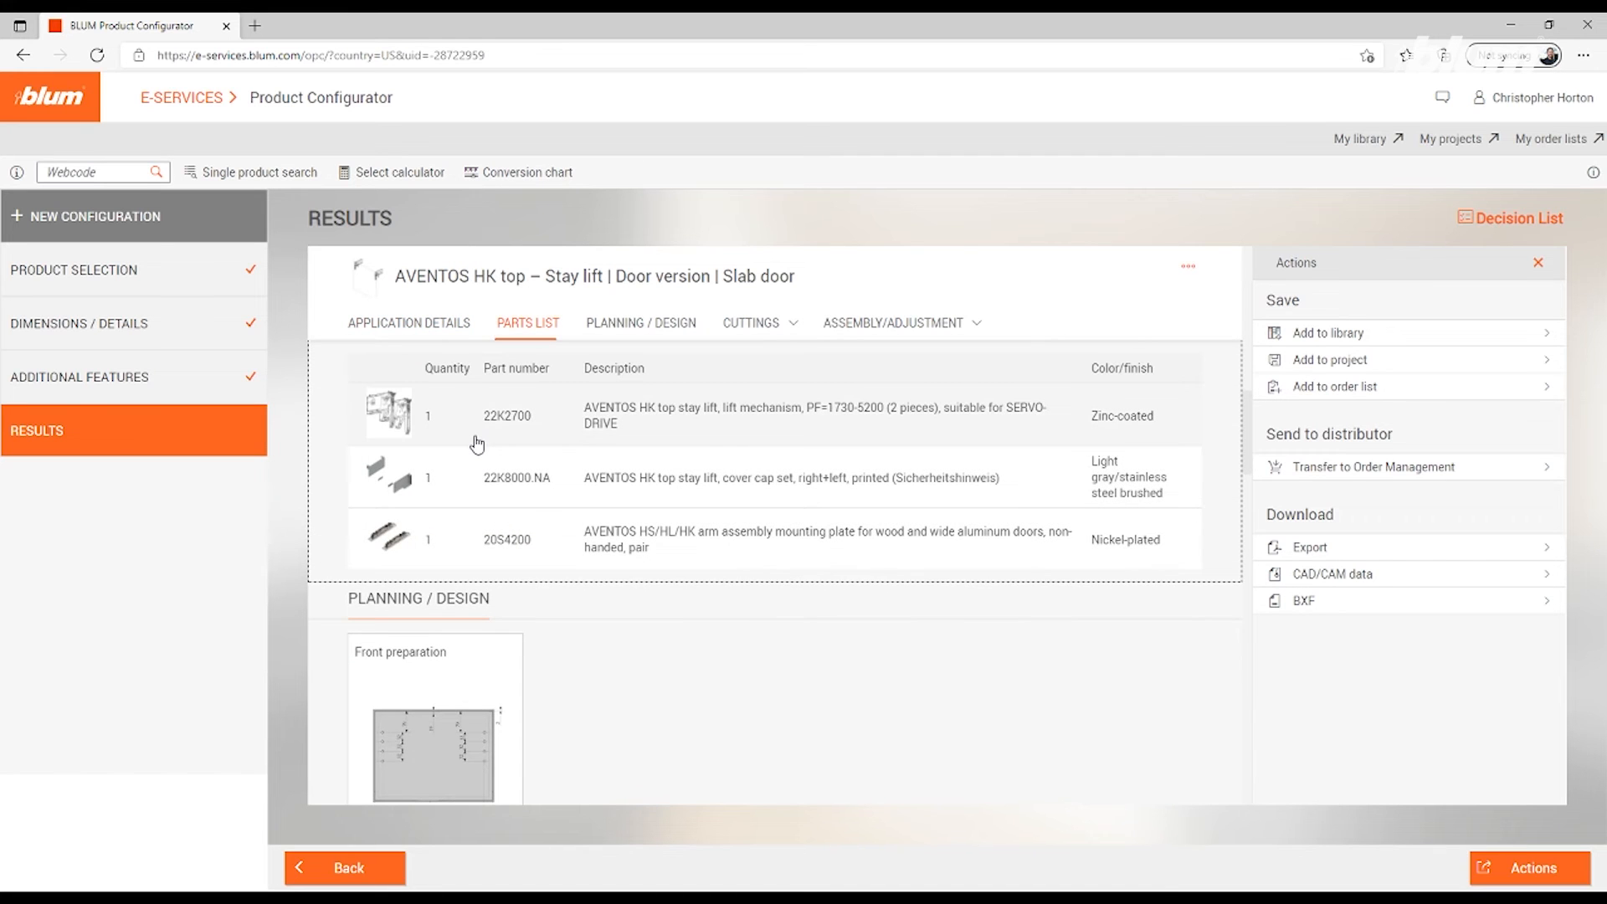
{"action": "left_click", "coordinate": [640, 321]}
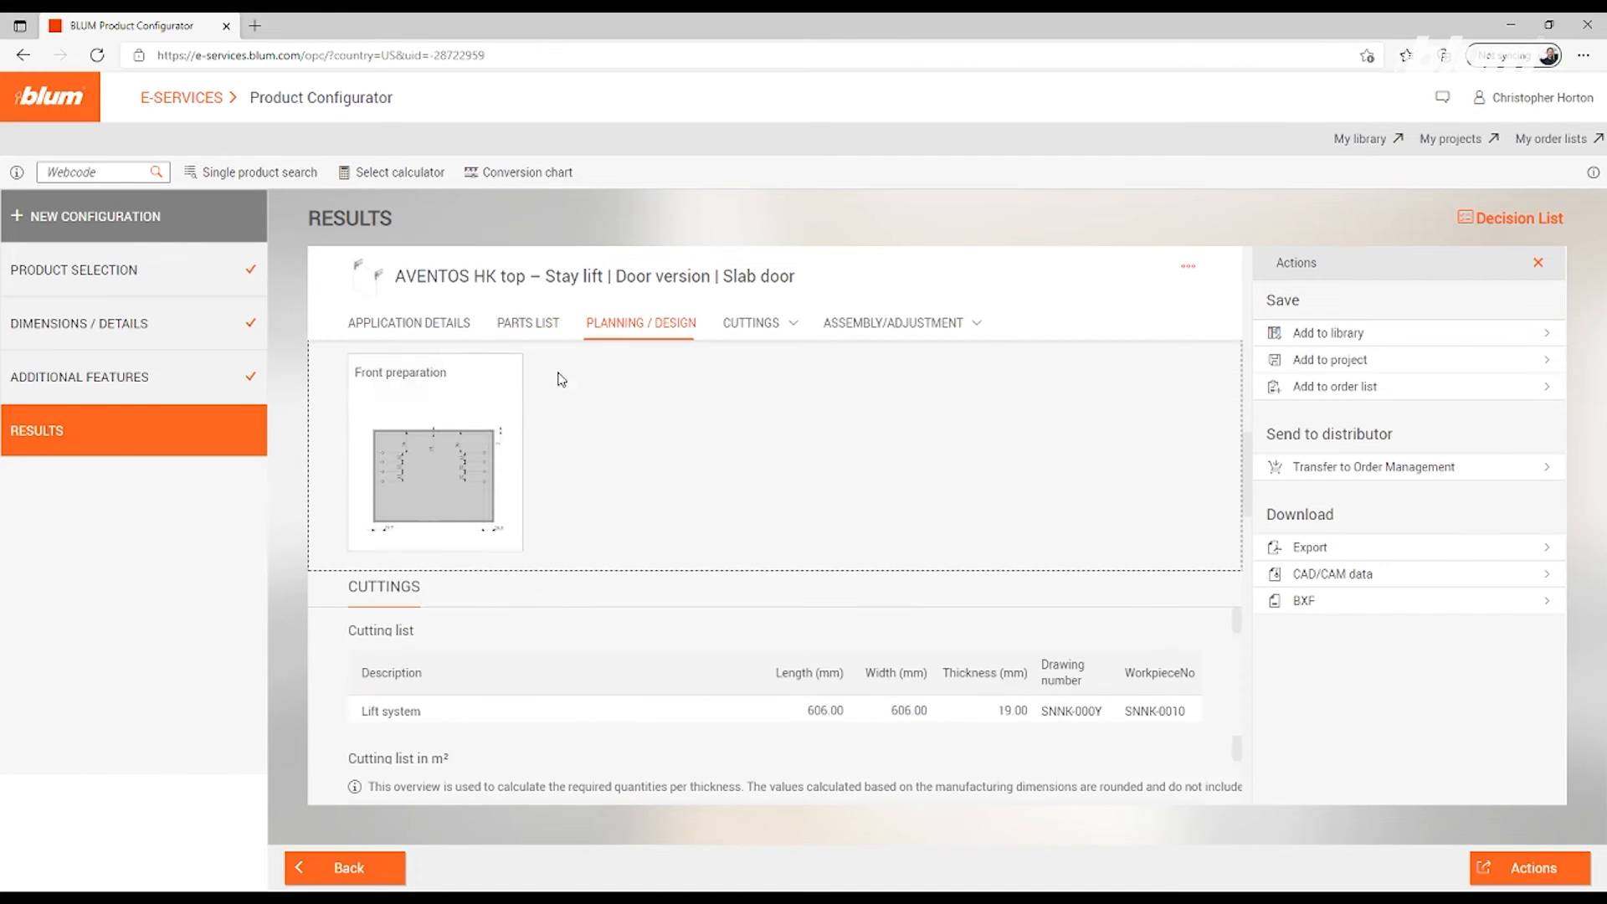
{"action": "left_click", "coordinate": [434, 472]}
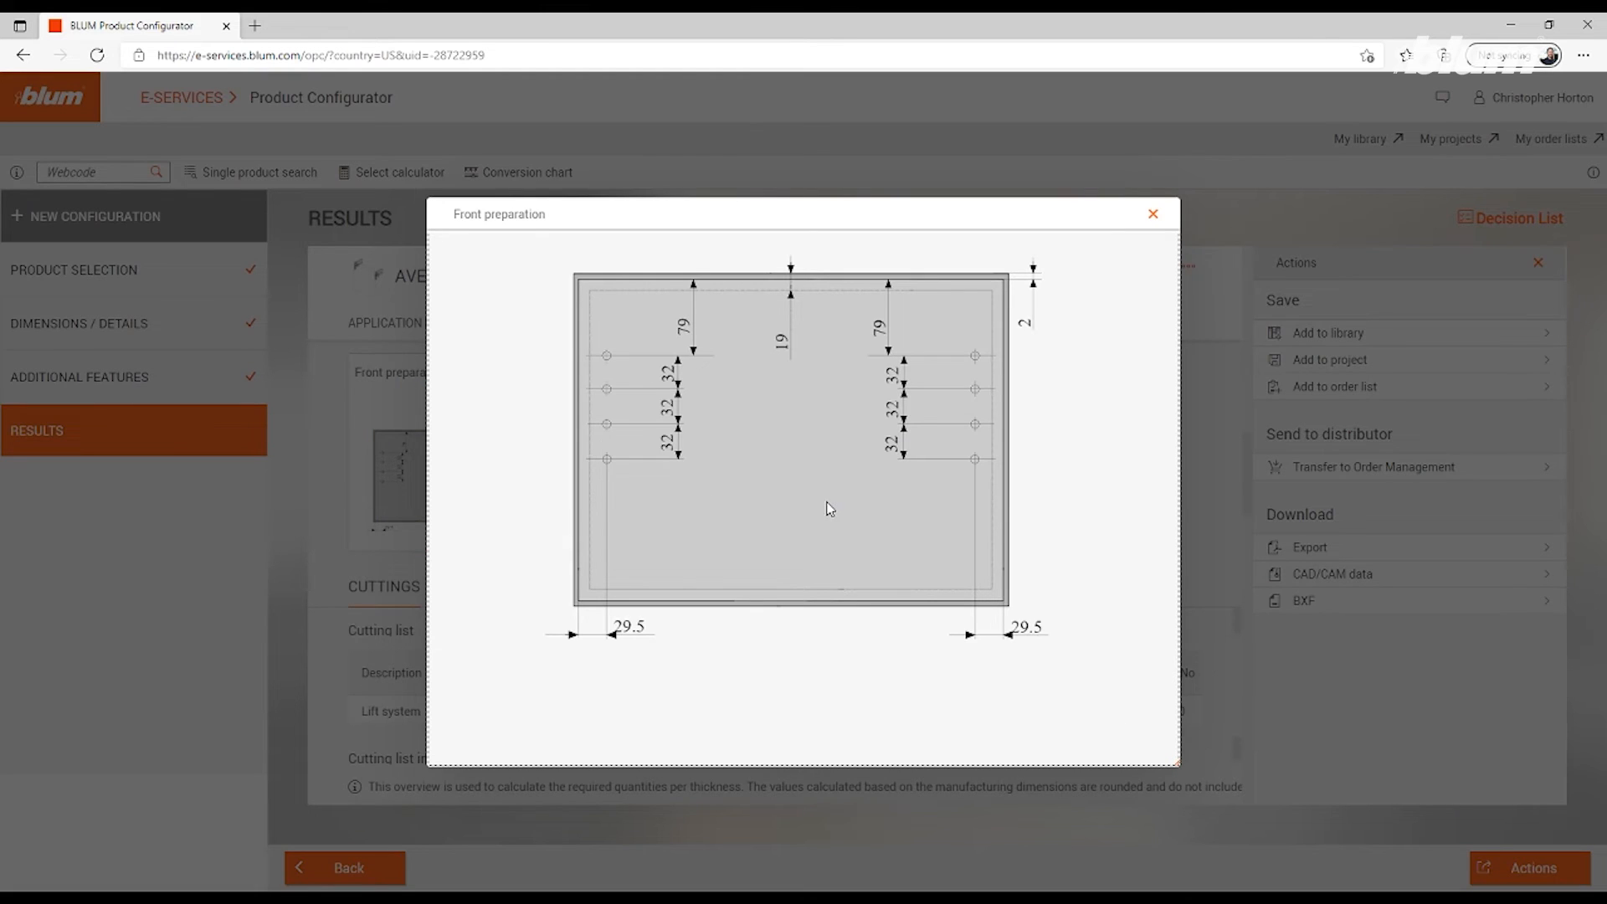
{"action": "left_click", "coordinate": [1152, 214]}
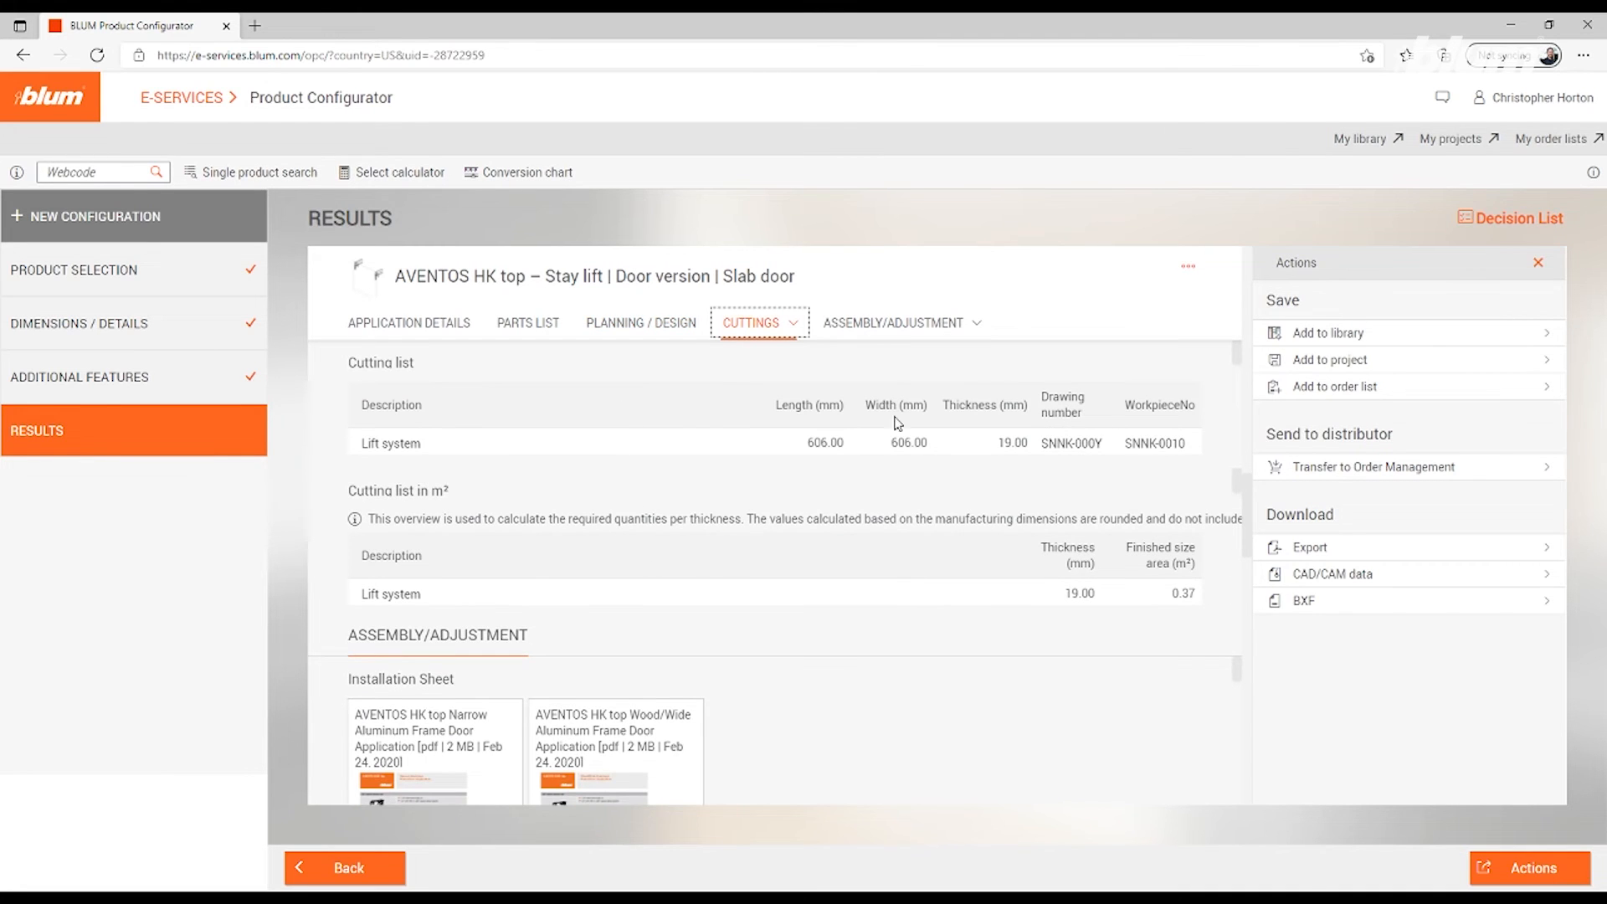
{"action": "left_click", "coordinate": [893, 323]}
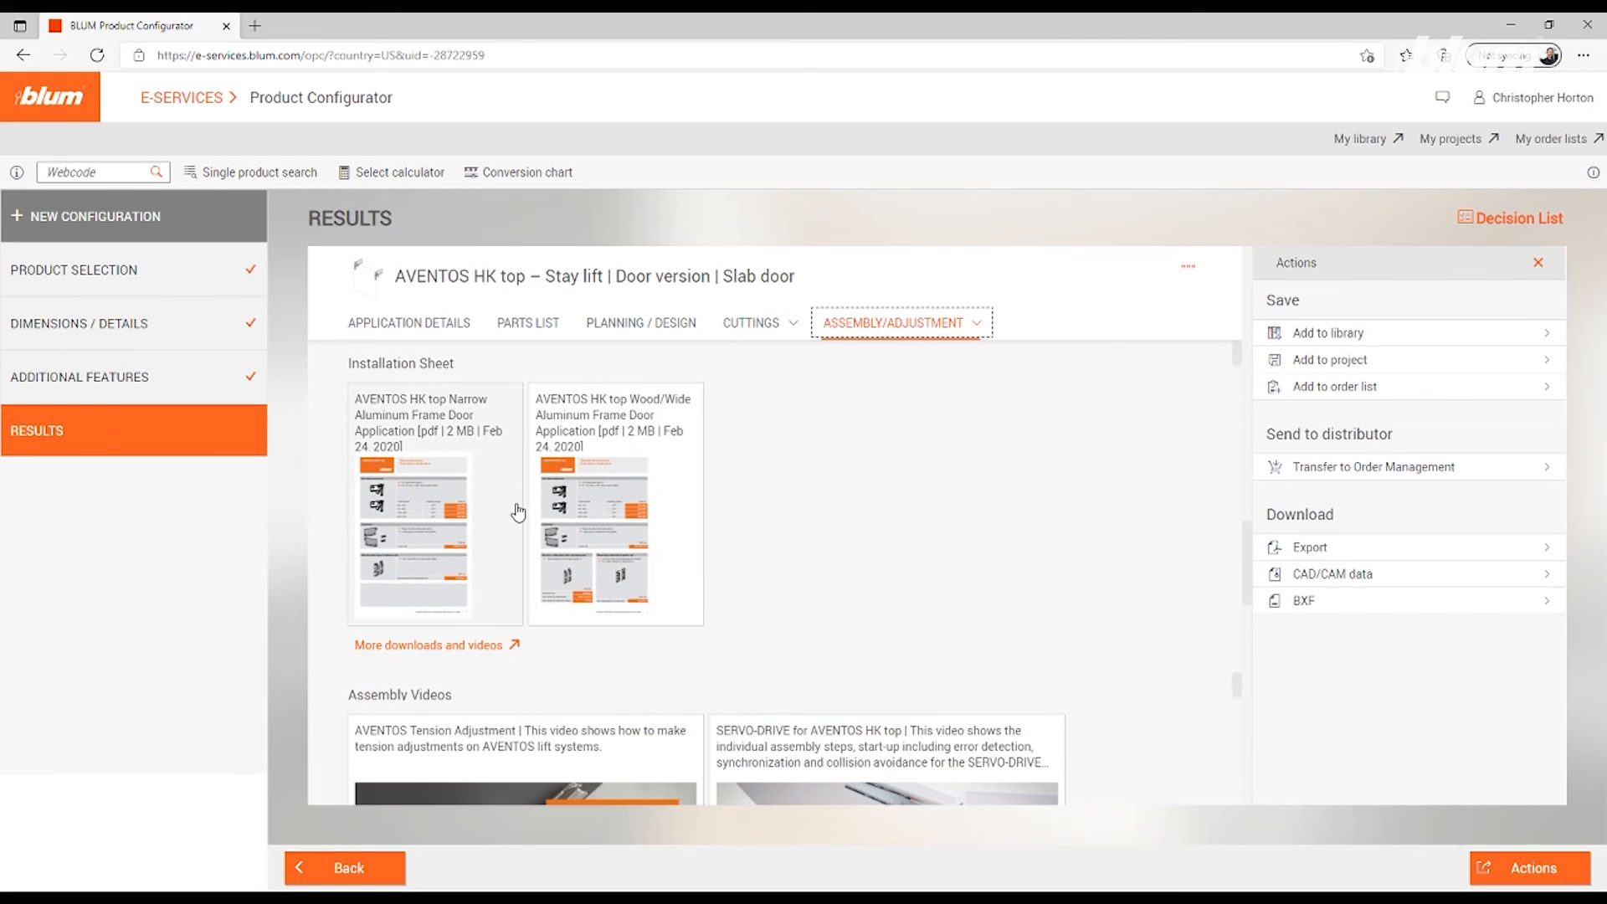
{"action": "scroll", "scroll_direction": "down", "scroll_amount": 3}
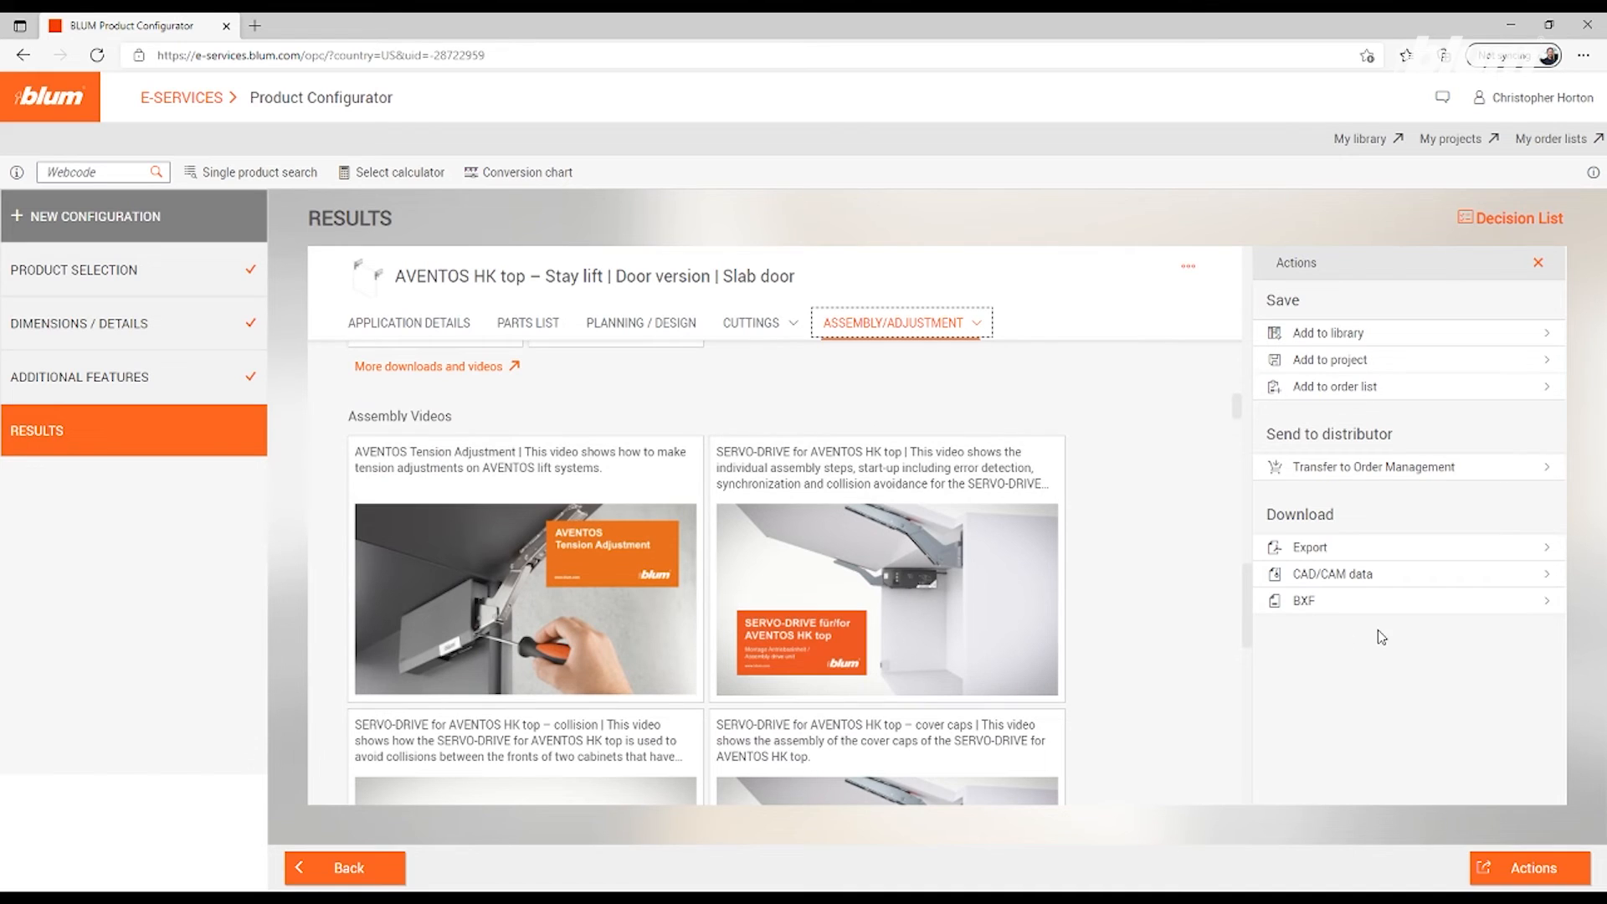
{"action": "mouse_move", "coordinate": [1398, 573]}
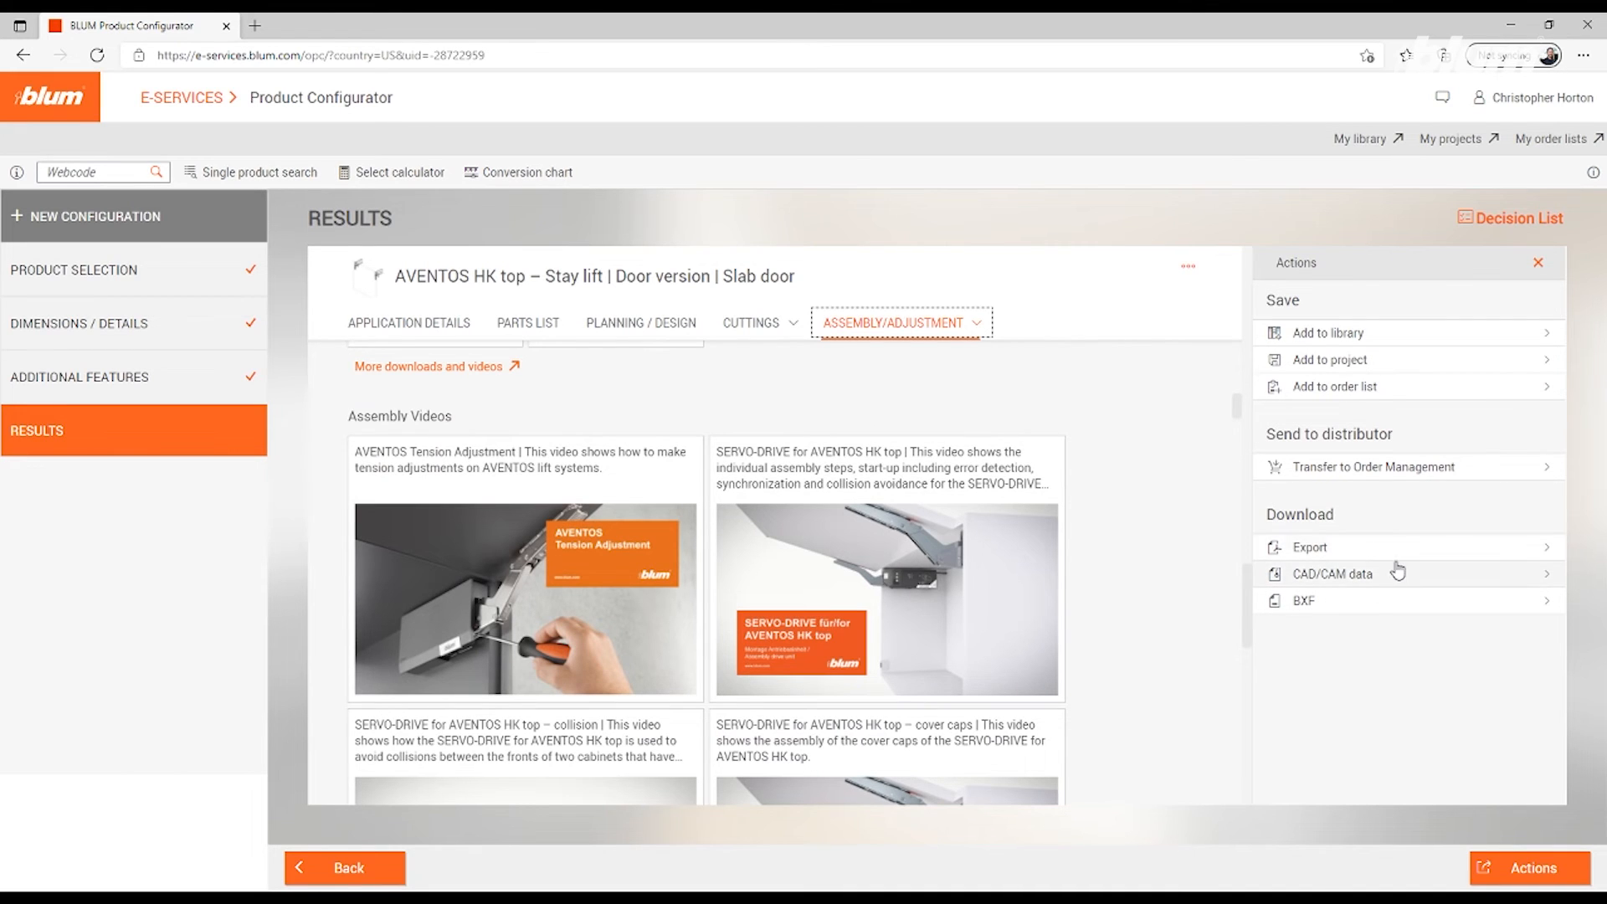
Show the CAD/CAM data download options from the Actions panel
{"action": "left_click", "coordinate": [1332, 574]}
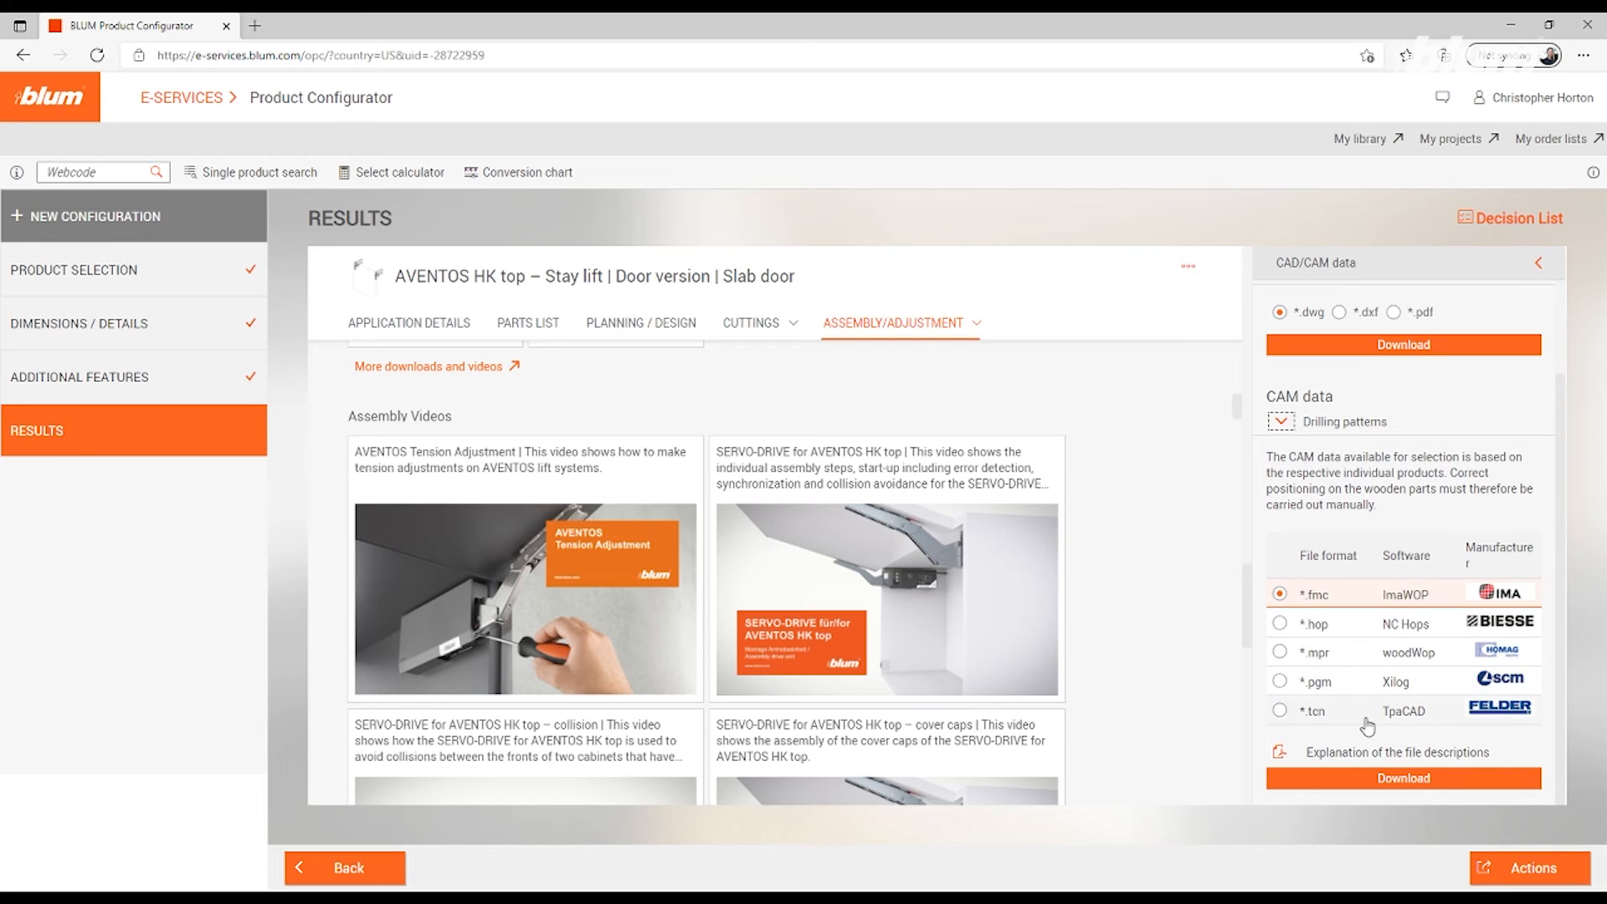
{"action": "mouse_move", "coordinate": [1367, 728]}
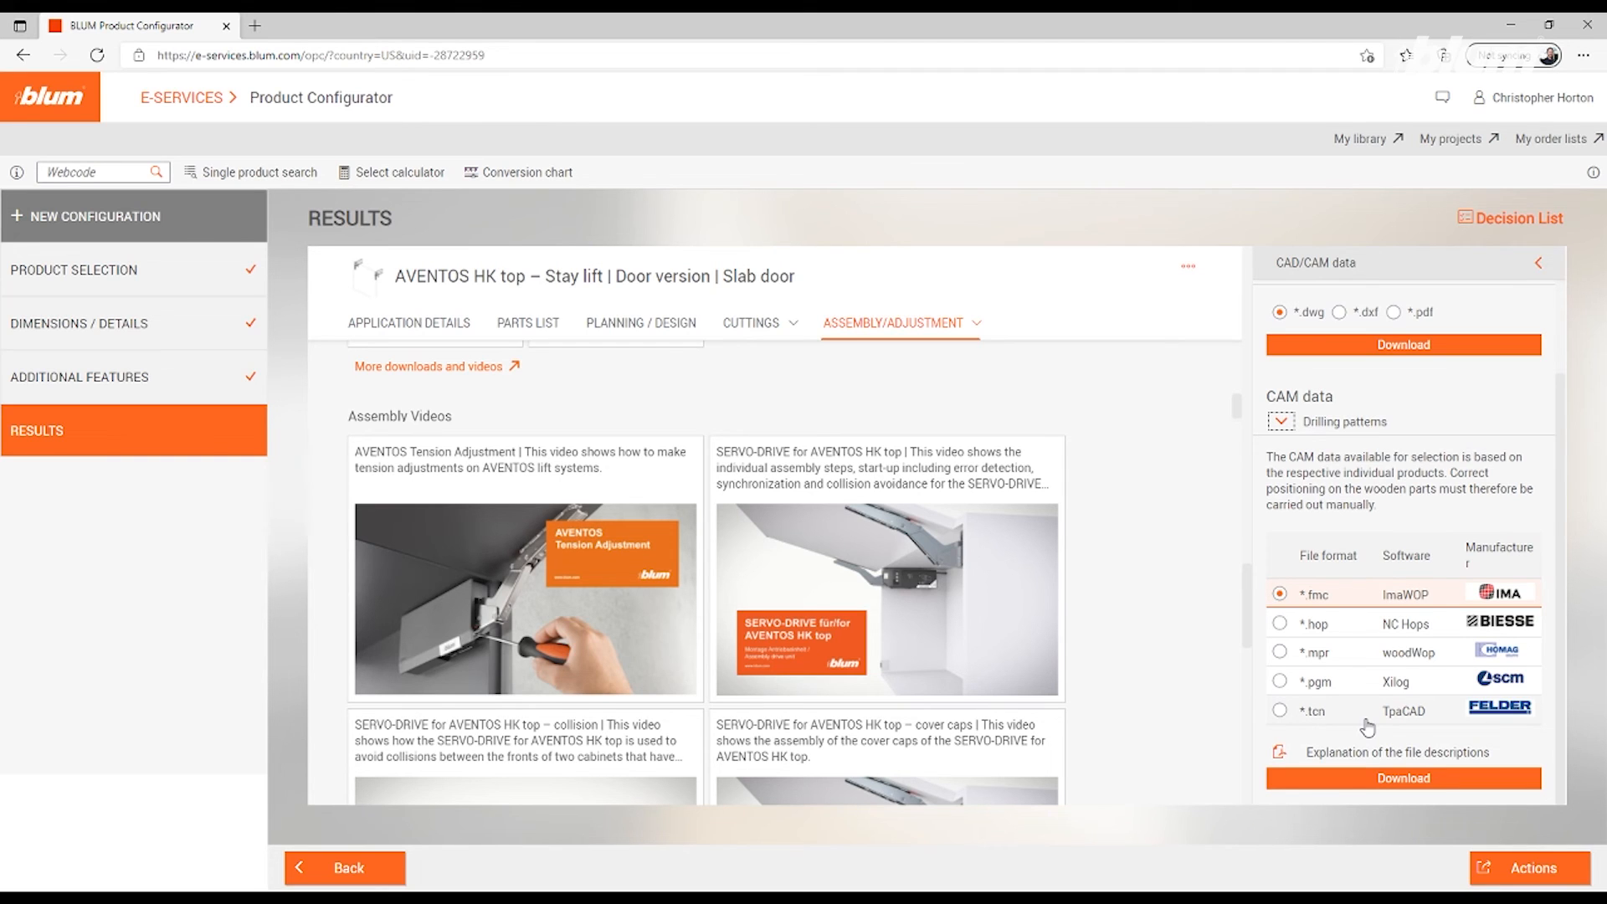
{"action": "mouse_move", "coordinate": [1173, 729]}
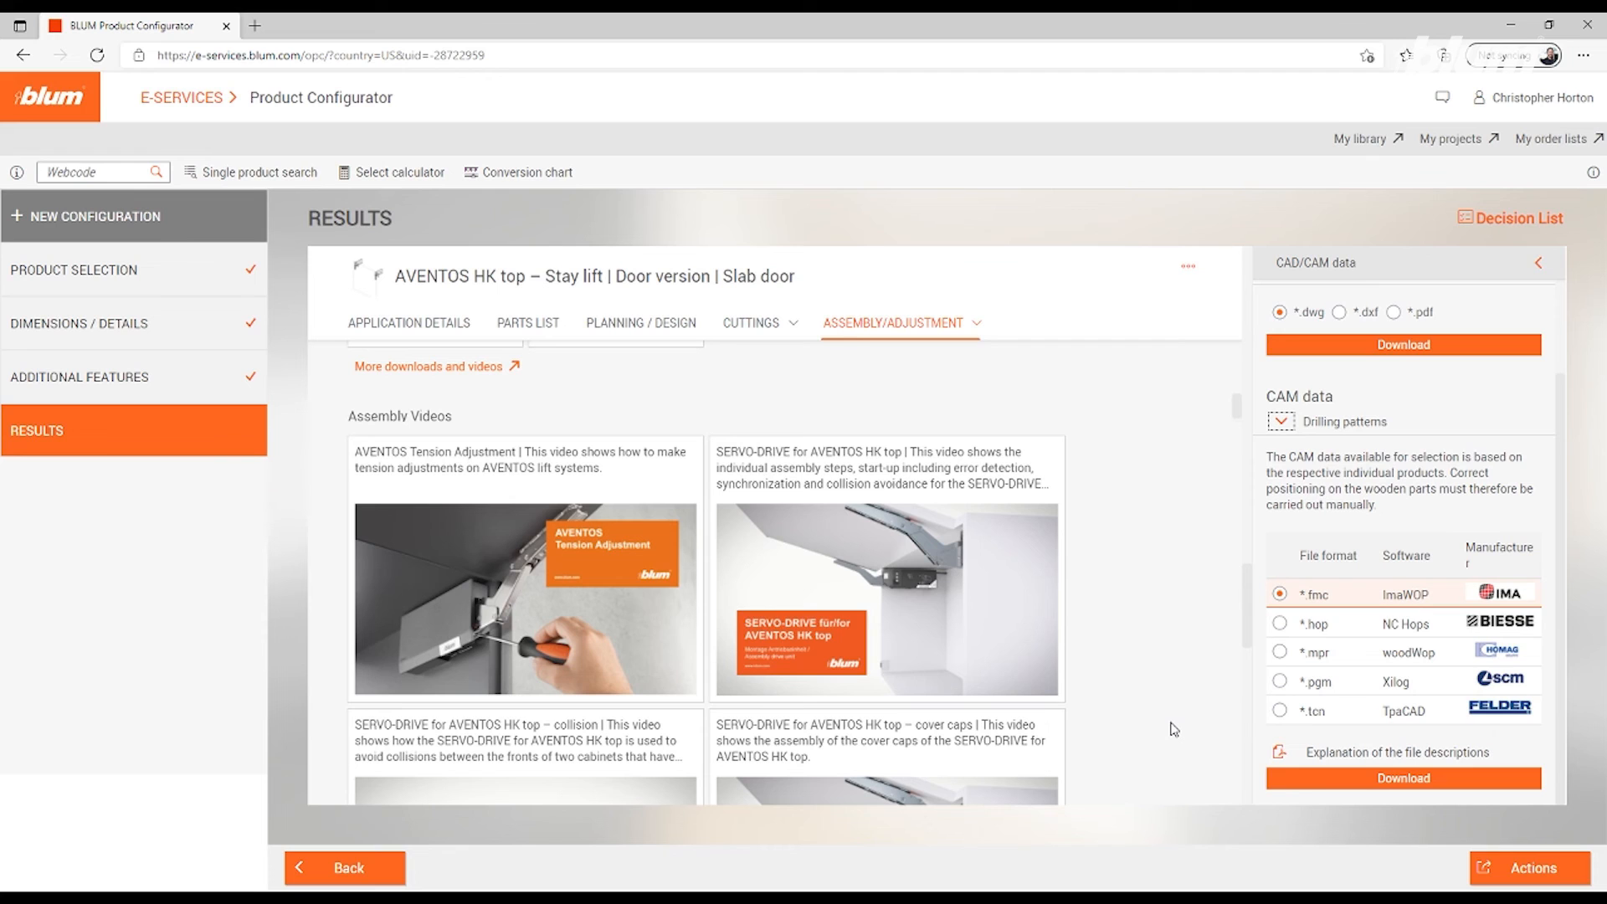